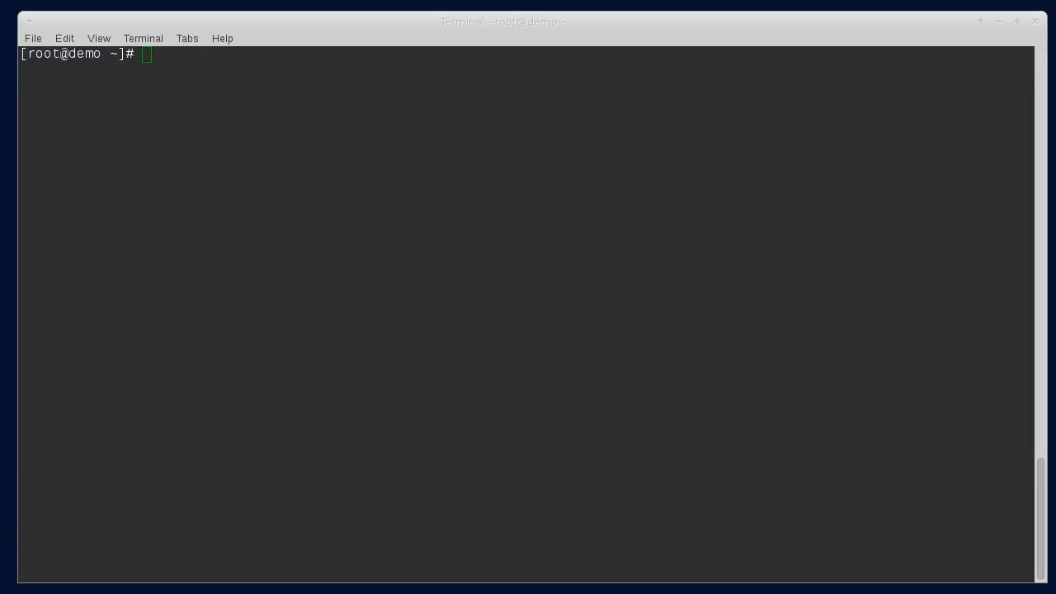
mouse_move(290, 512)
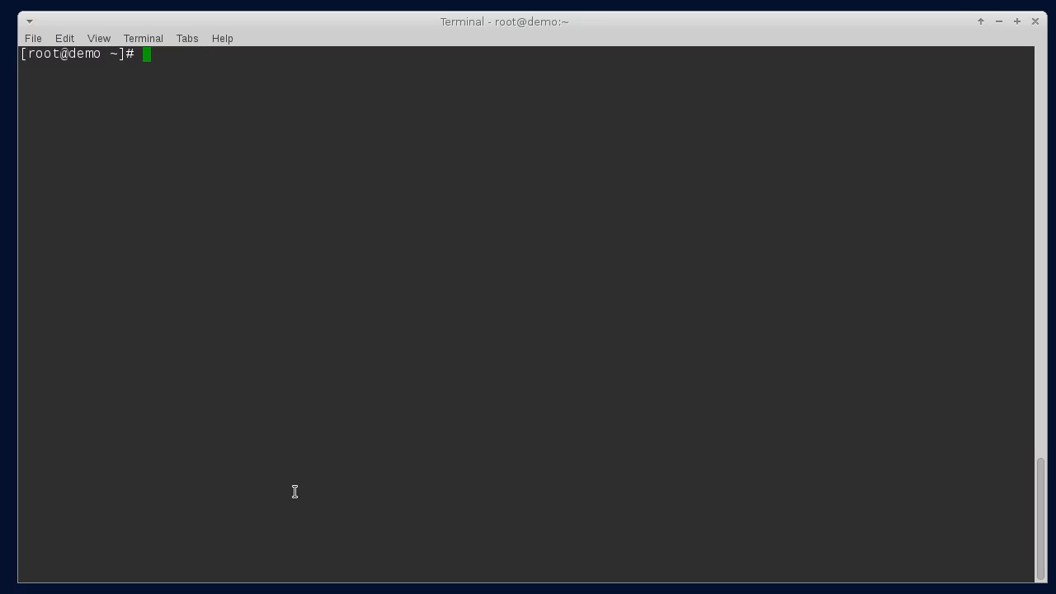
type("ip a")
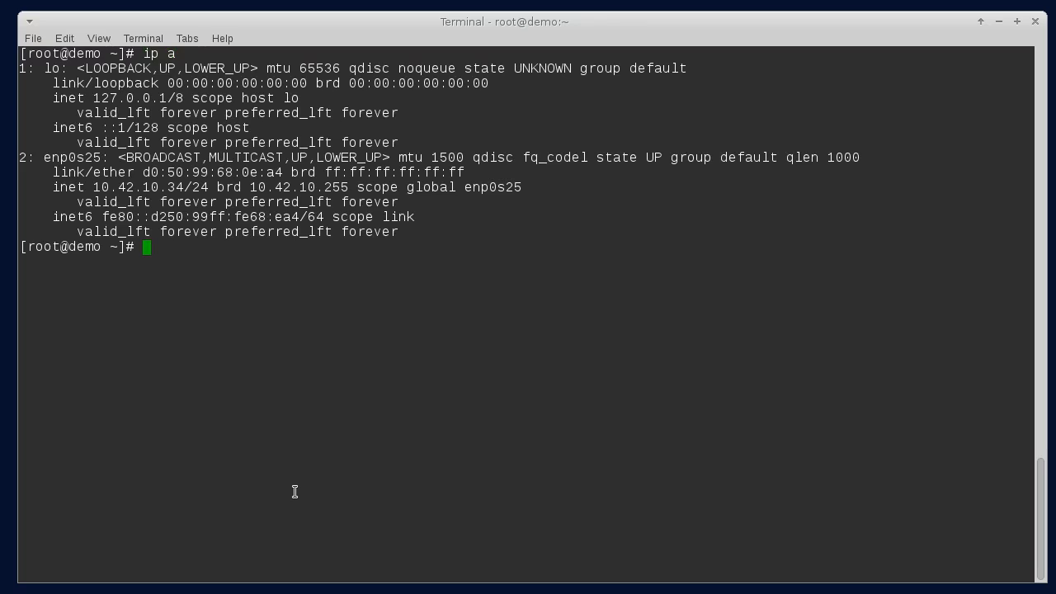
mouse_move(69, 155)
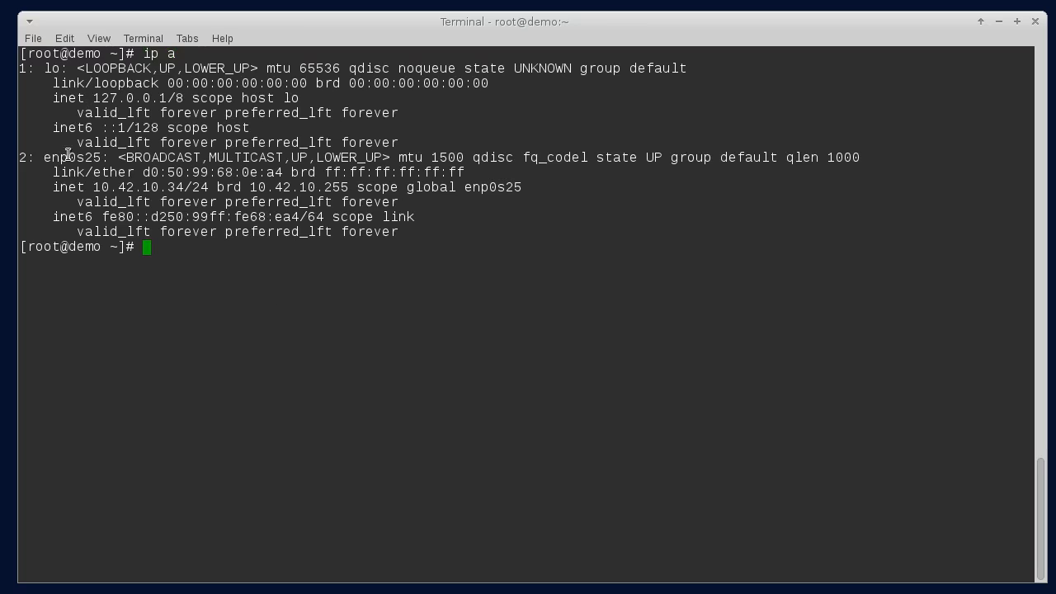
mouse_move(99, 190)
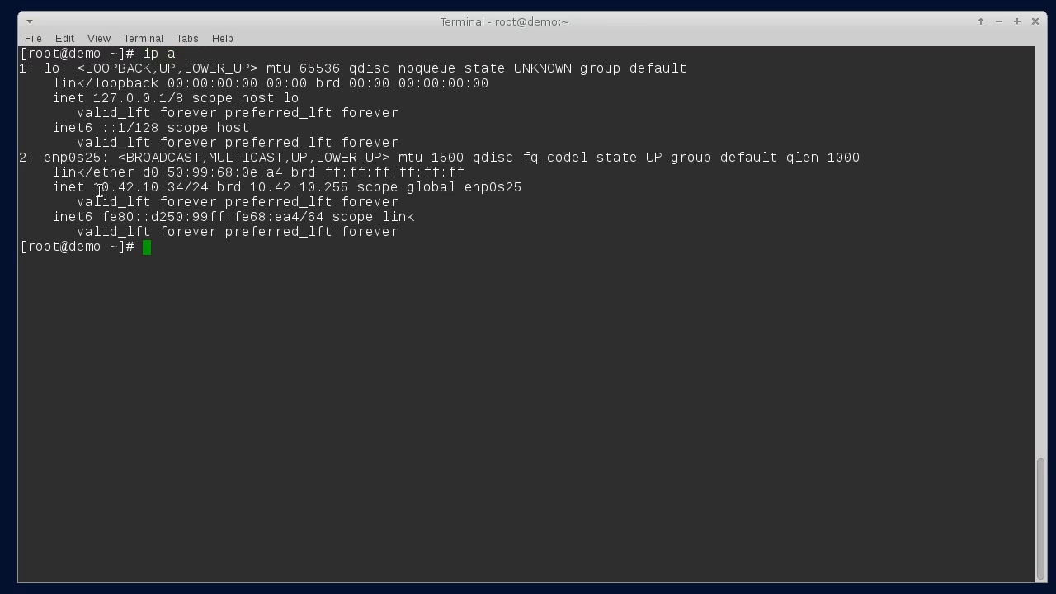
mouse_move(310, 168)
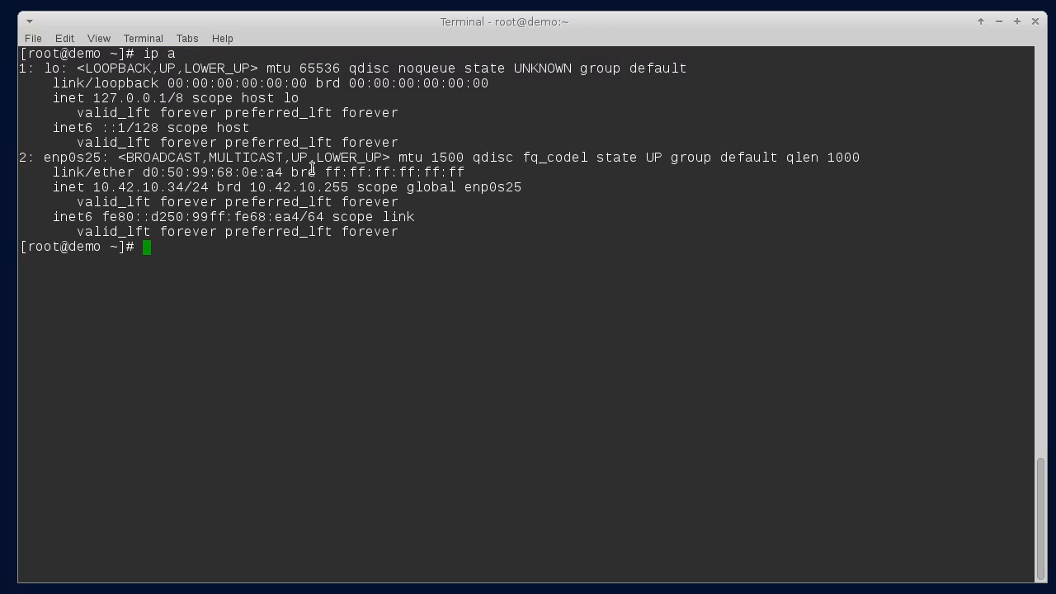
type("cd /etc/sysconfig/")
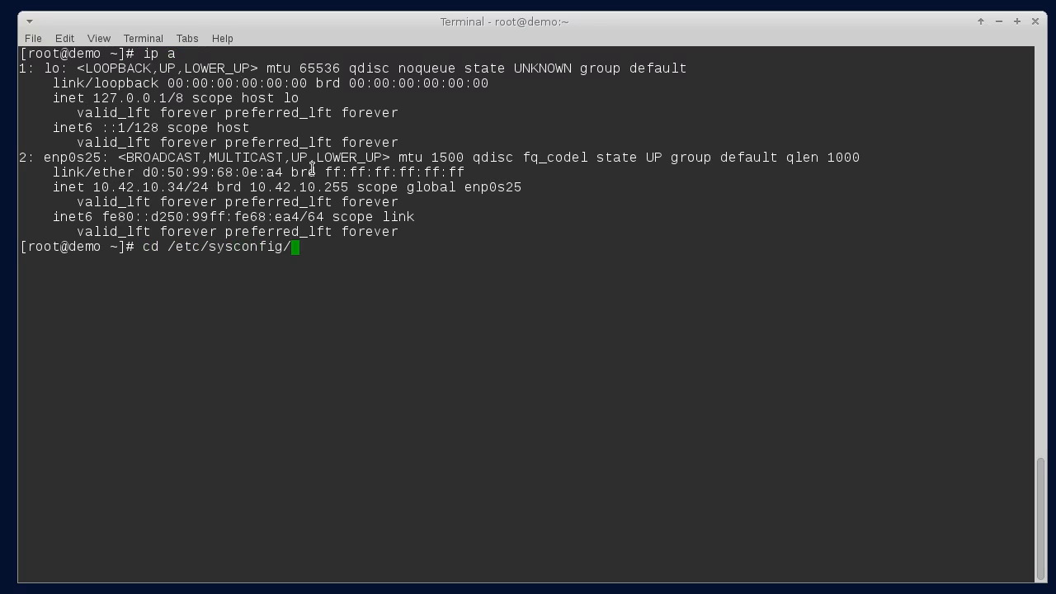
type("network-scripts/")
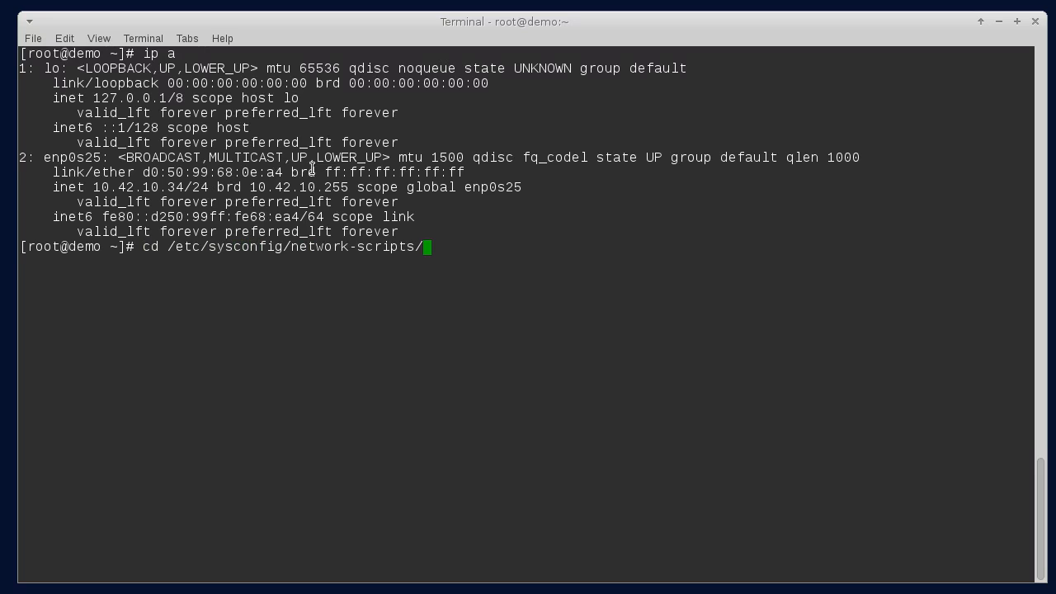
type("ifcf")
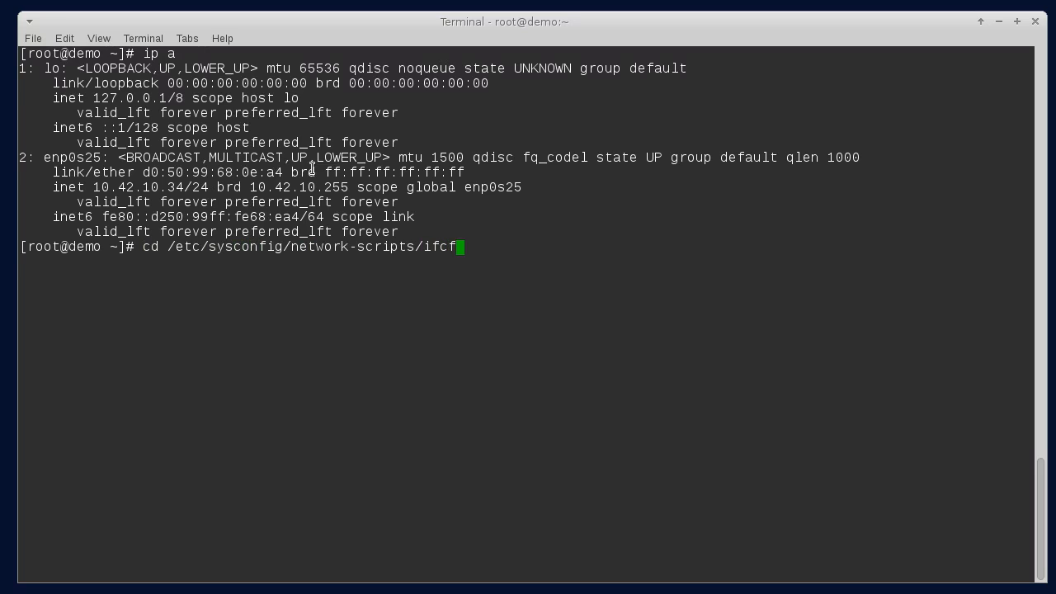
type("g")
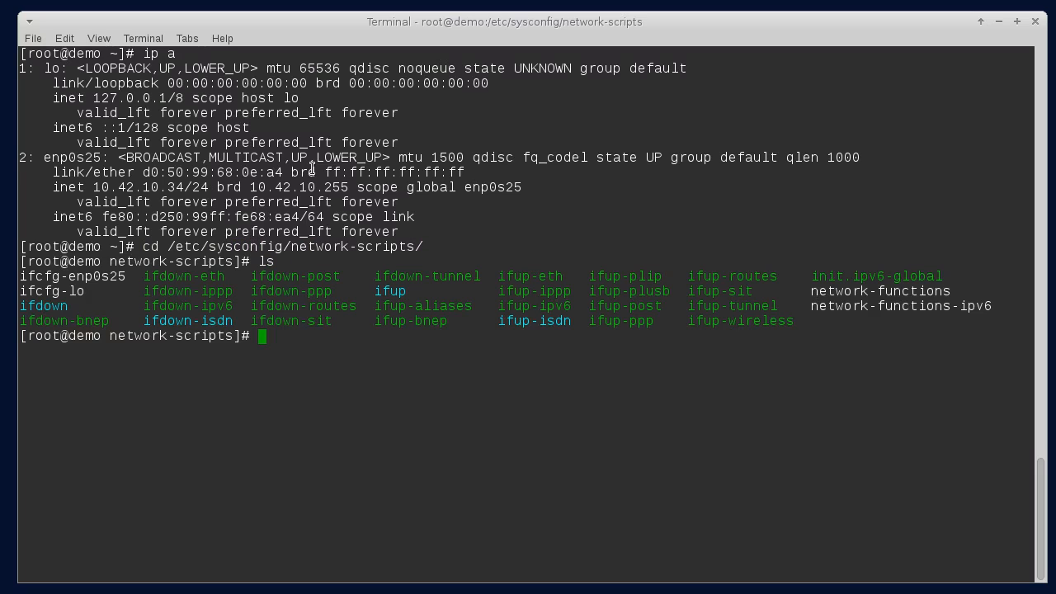
type("vi ifcfg-")
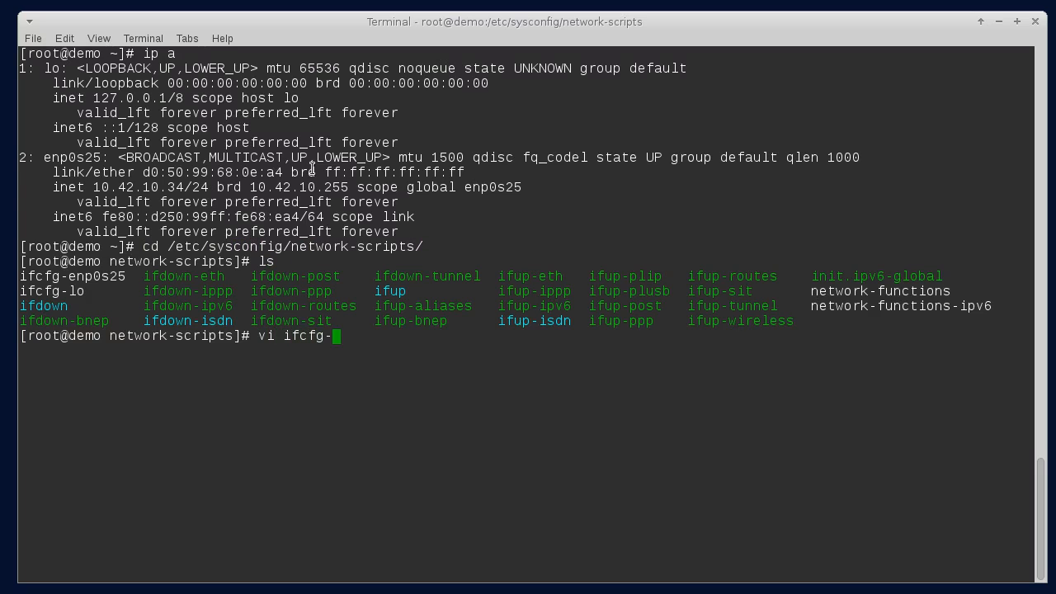
type("enp0s25")
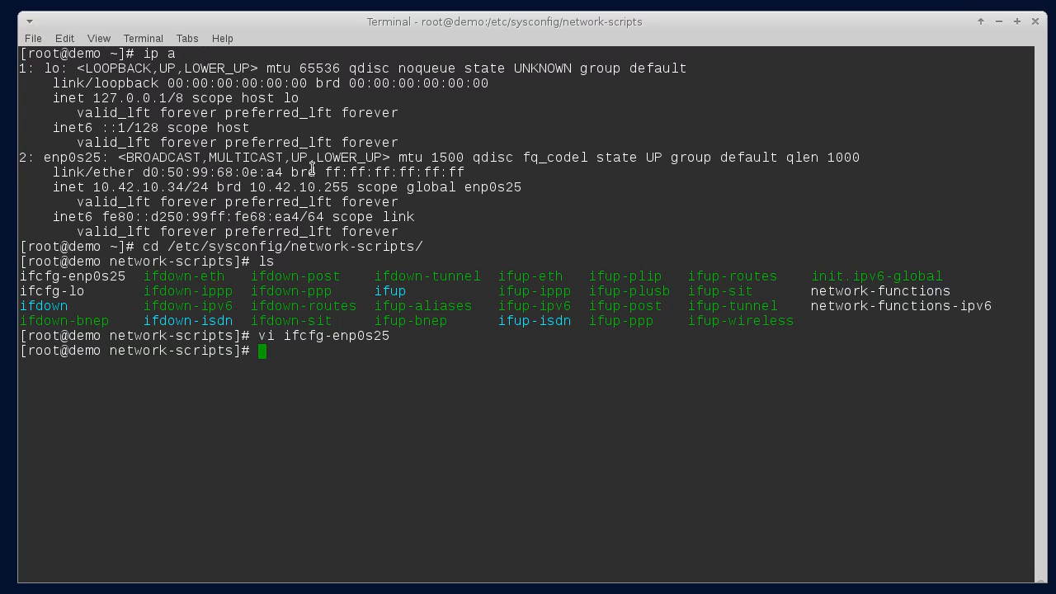
type("cd")
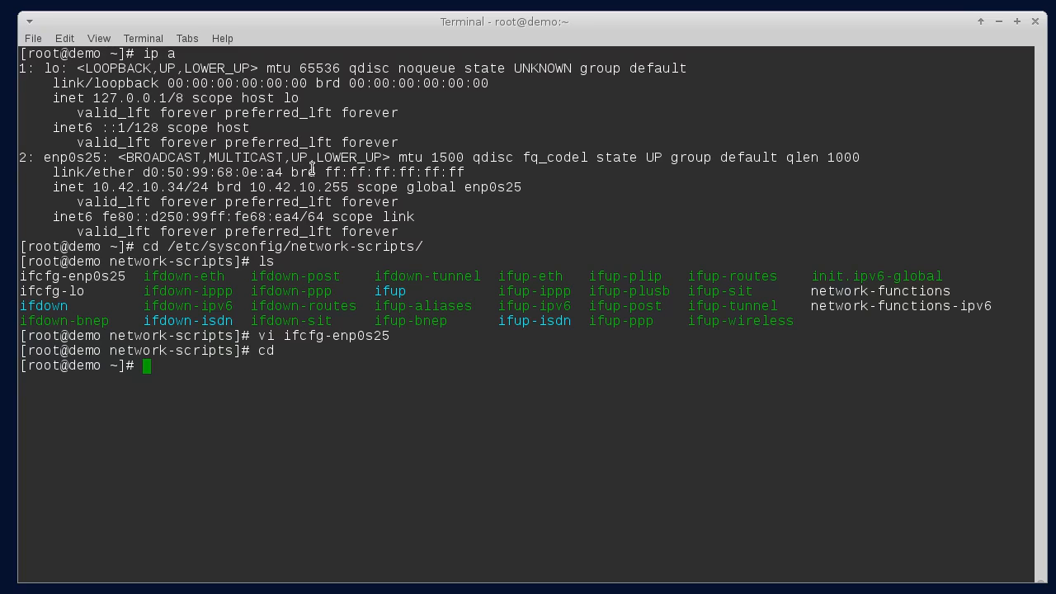
type("ps")
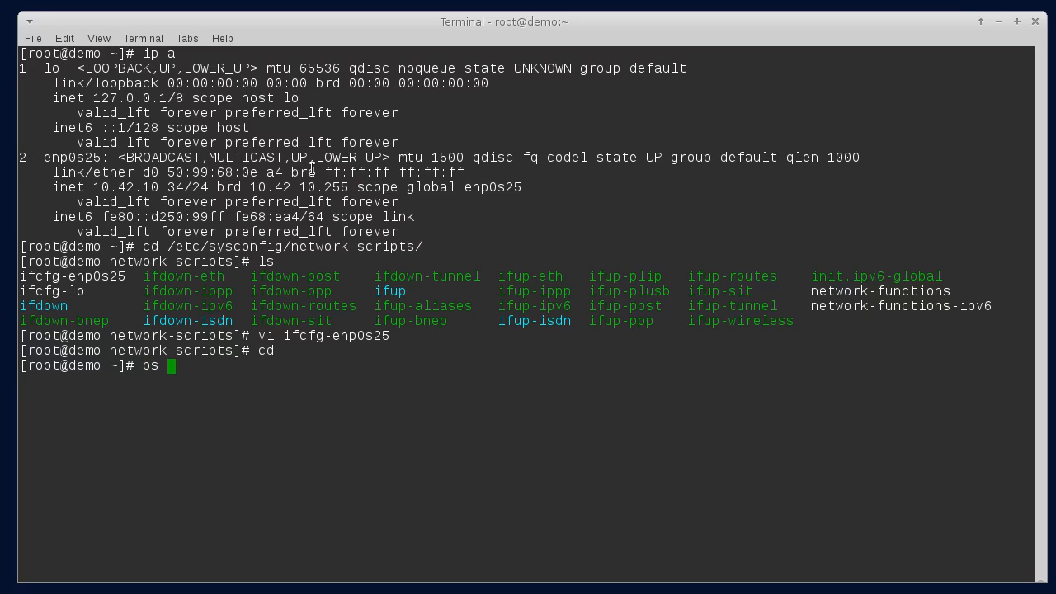
type("-")
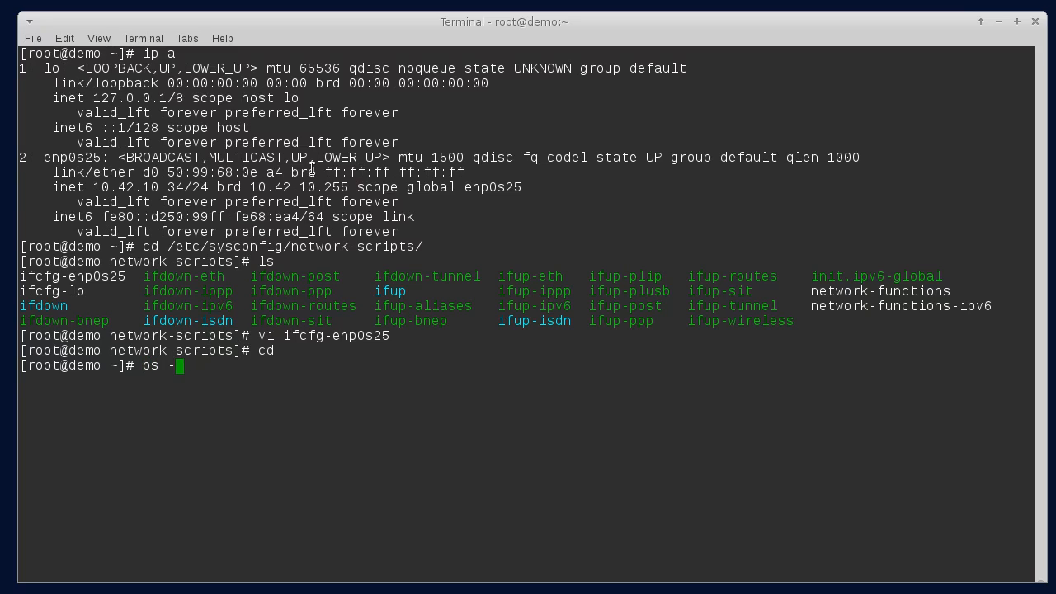
type("fe | grep firewall")
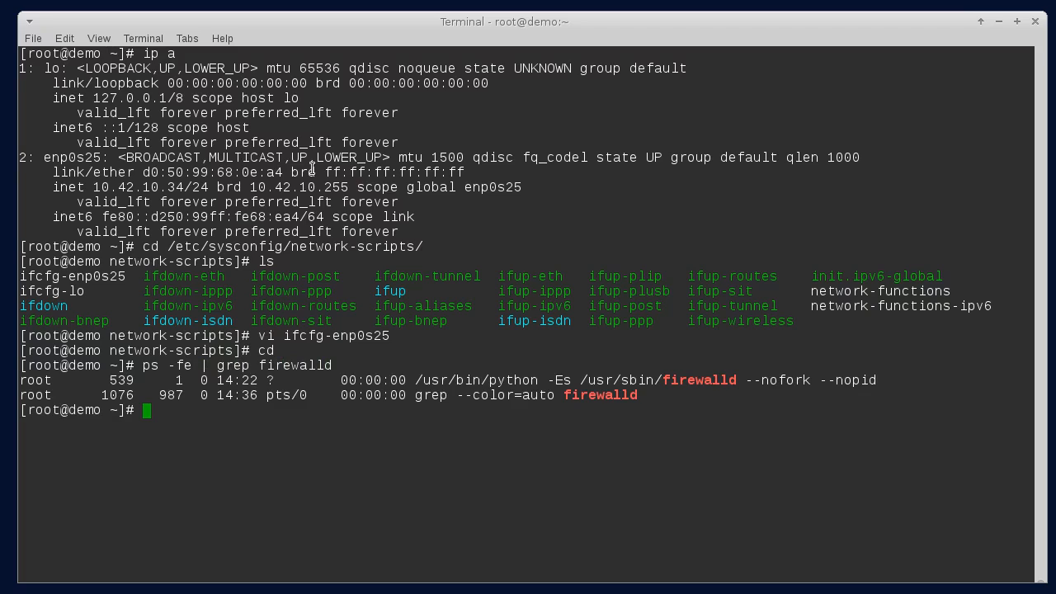
type("dnf rem")
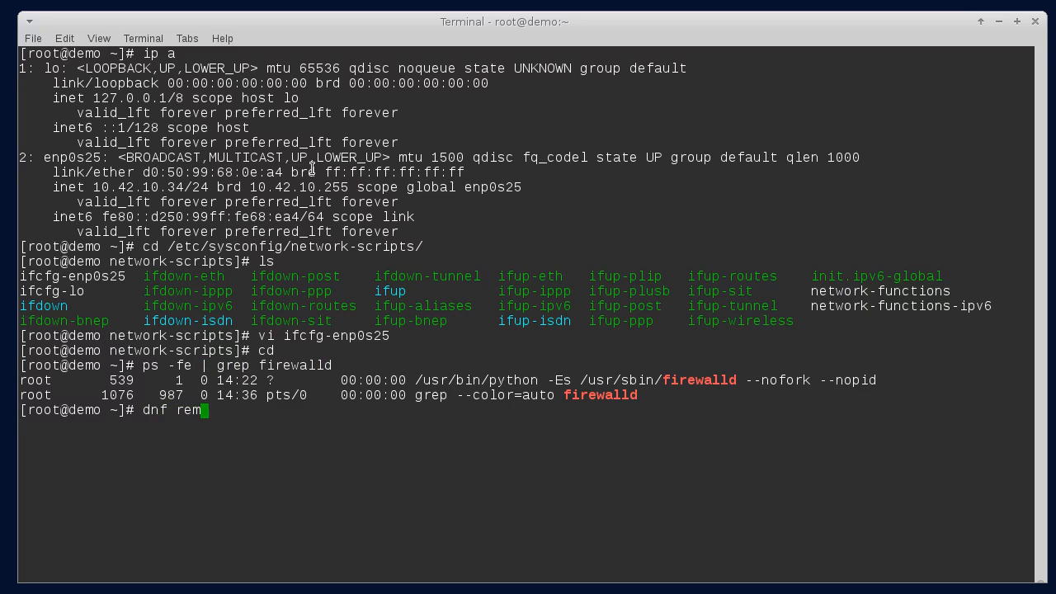
type("ove")
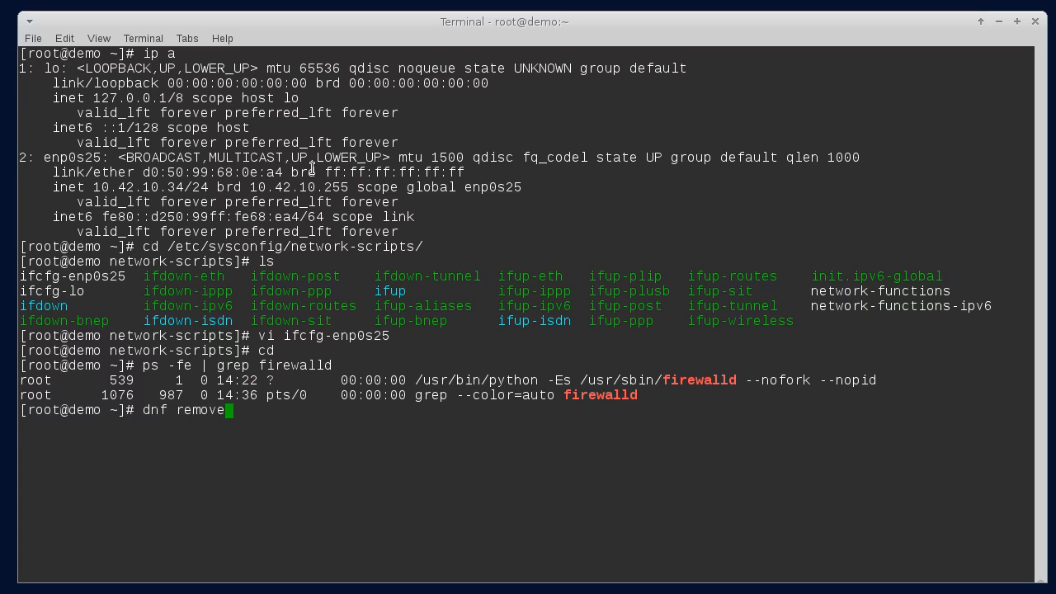
type("firewalld")
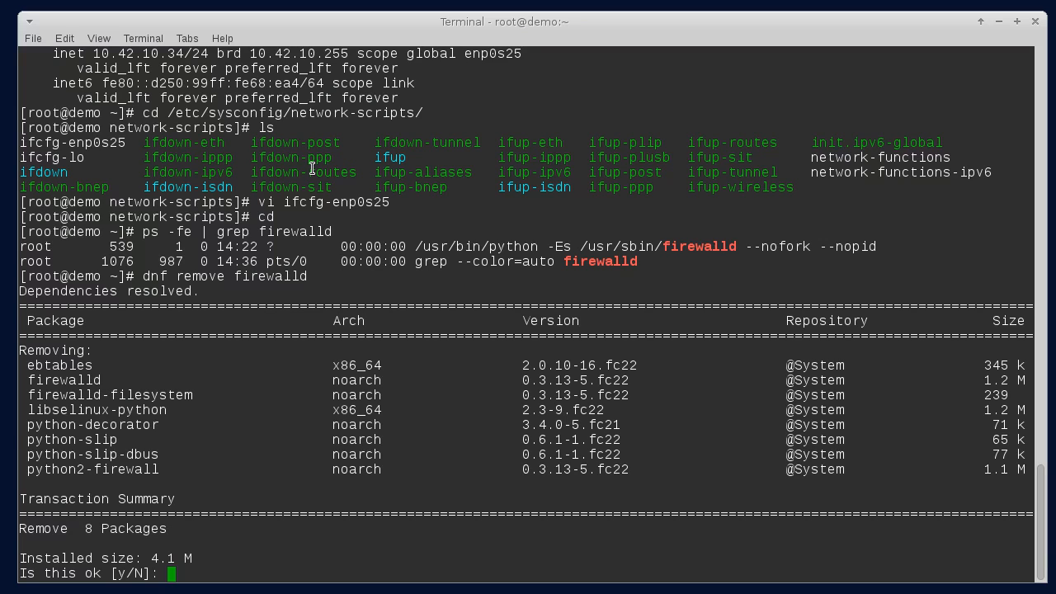
type("y")
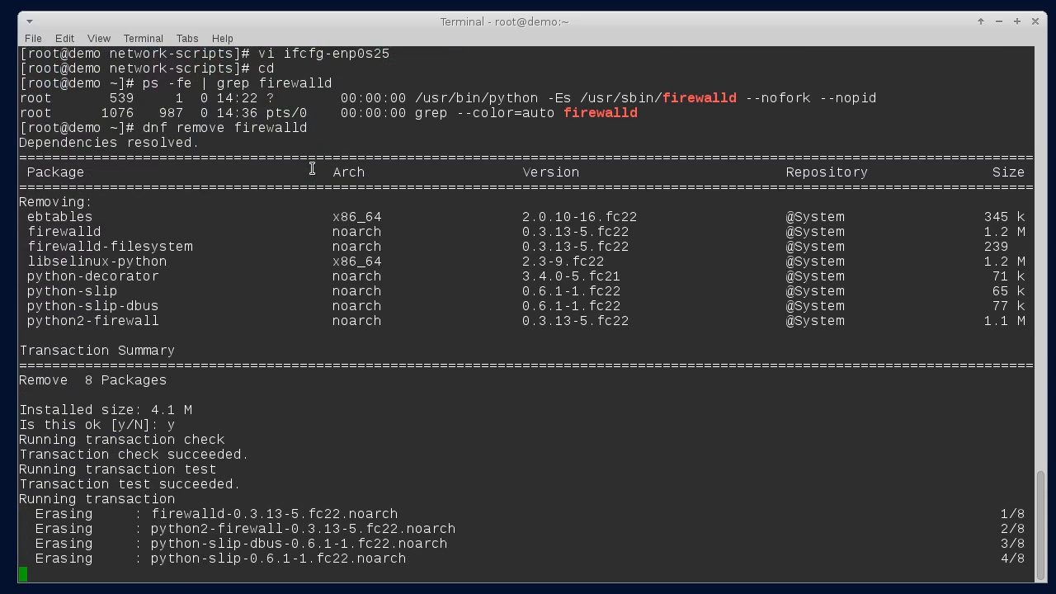
scroll("down", 3)
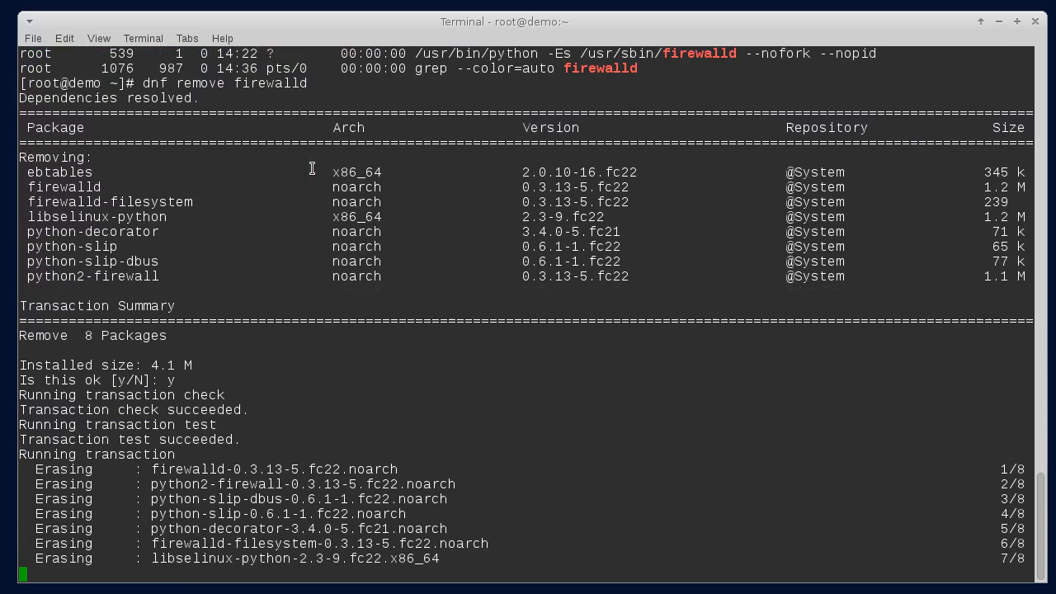
scroll("down", 3)
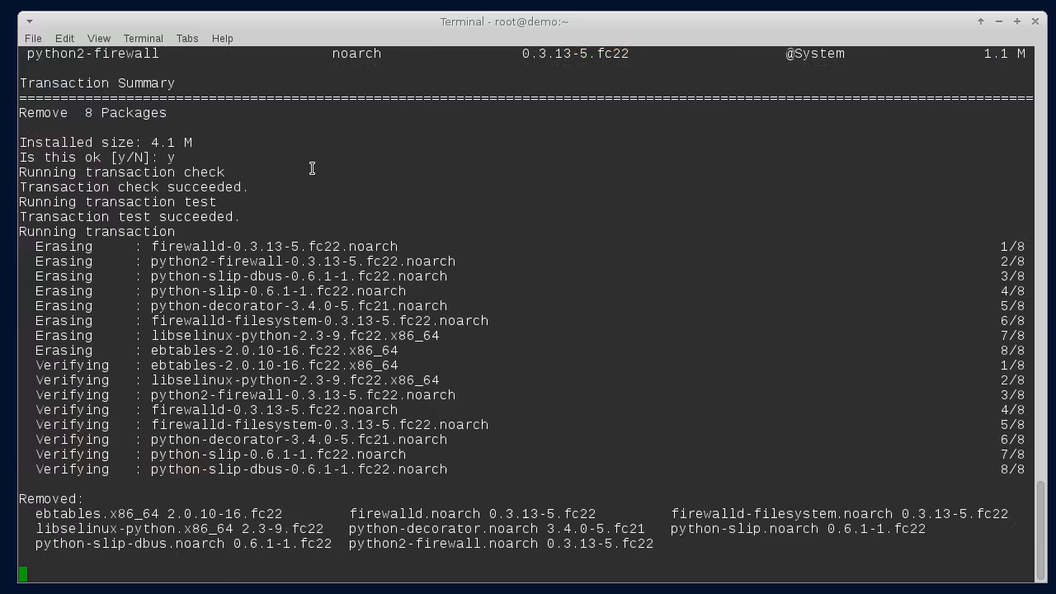
type("cd")
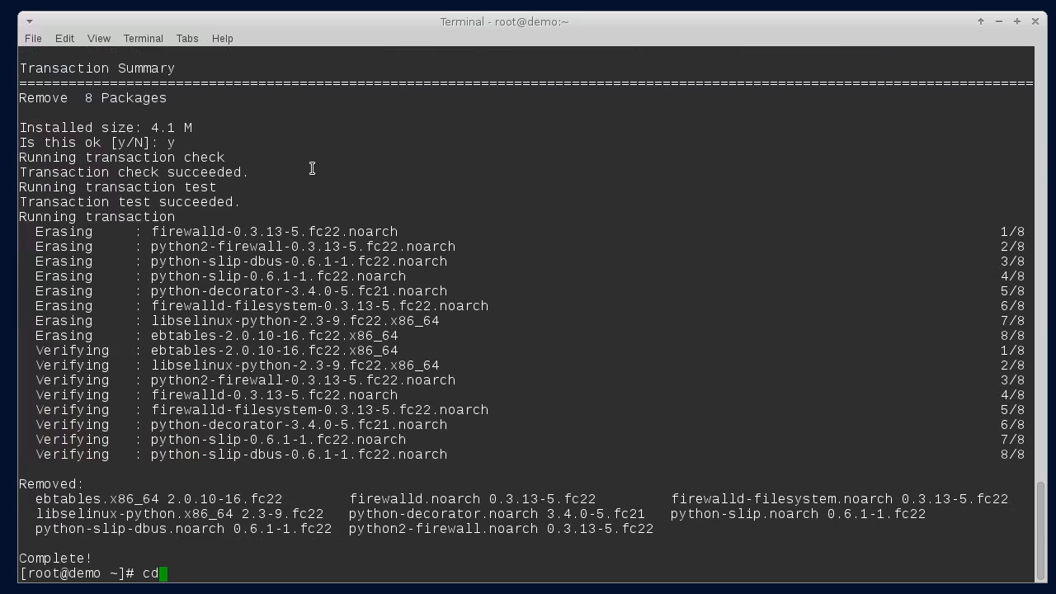
type("/etc/")
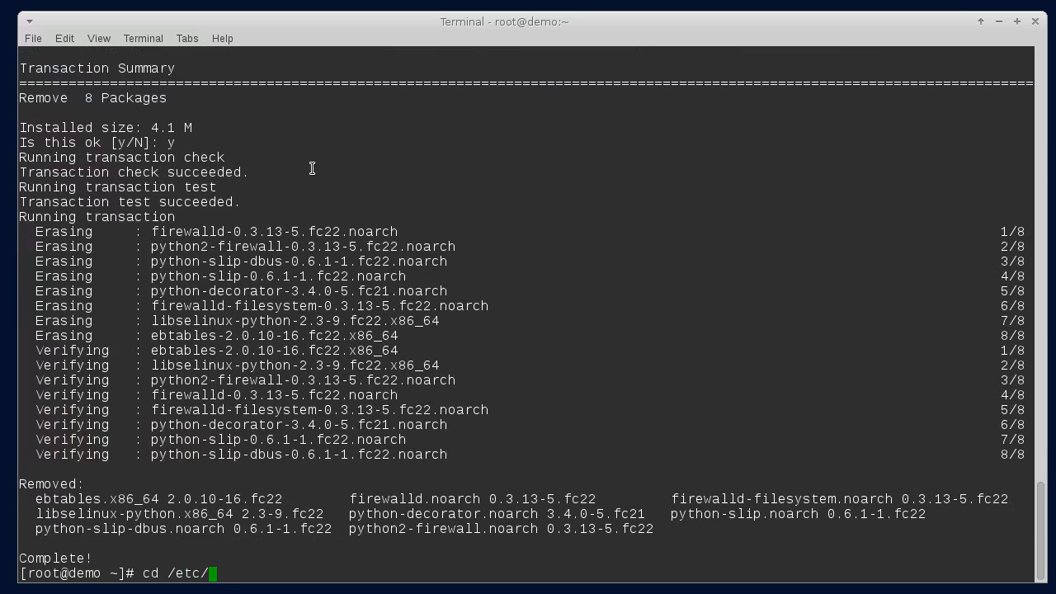
type("systemd")
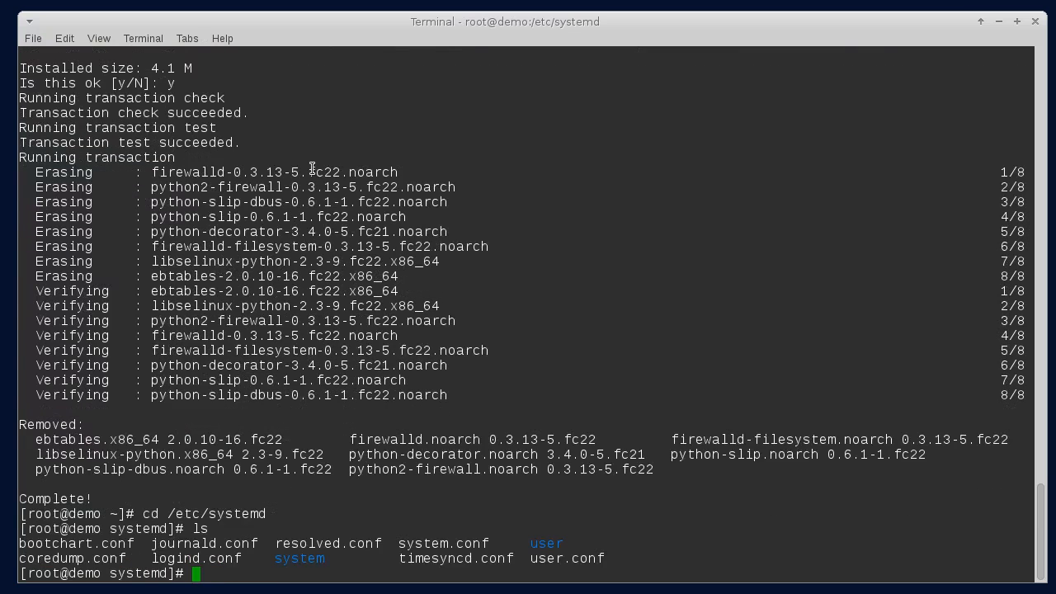
type("mkdir")
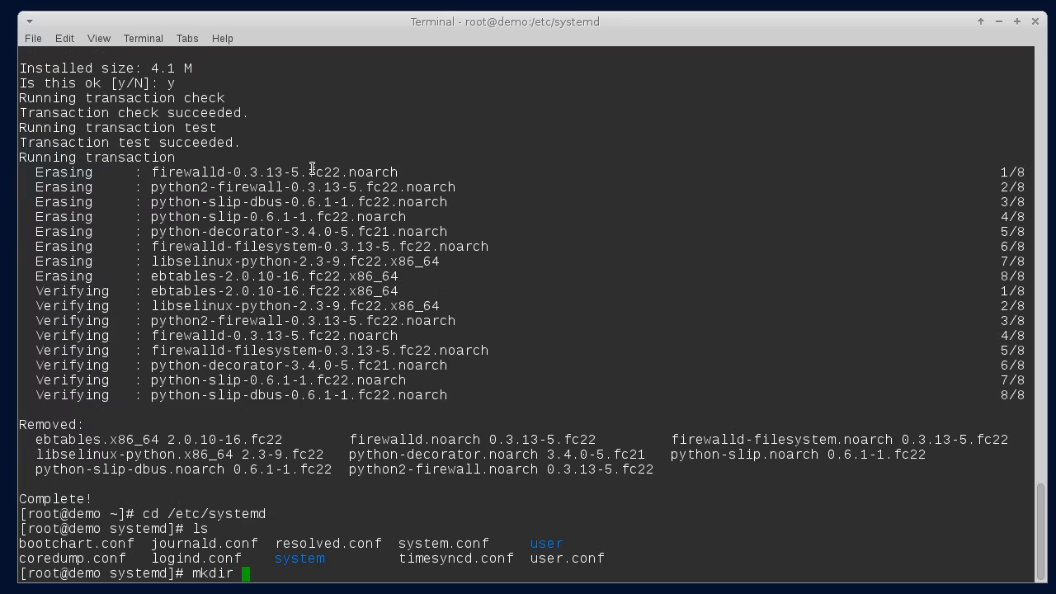
type("network")
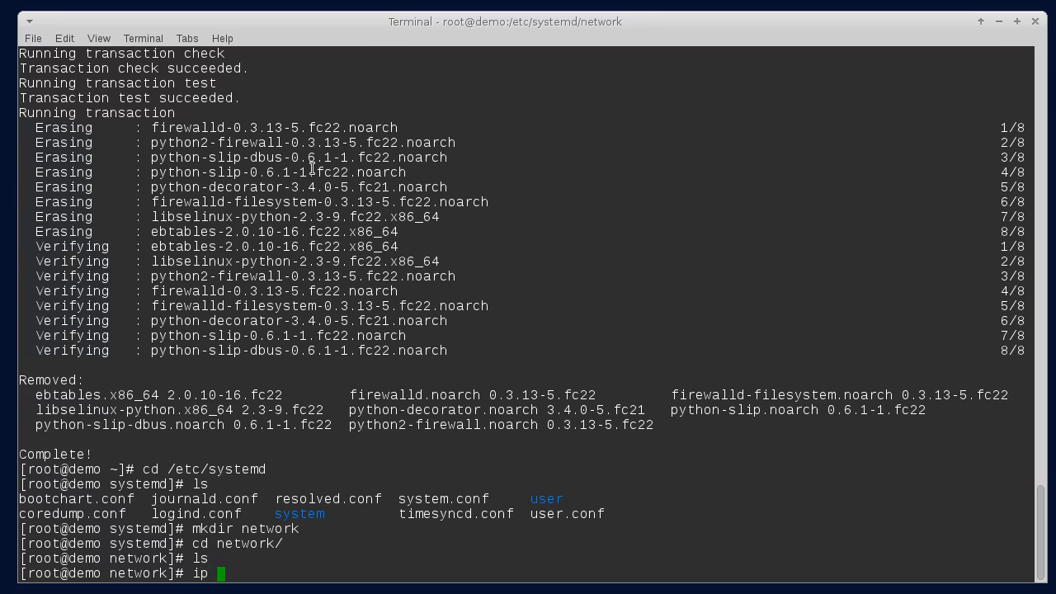
type("a")
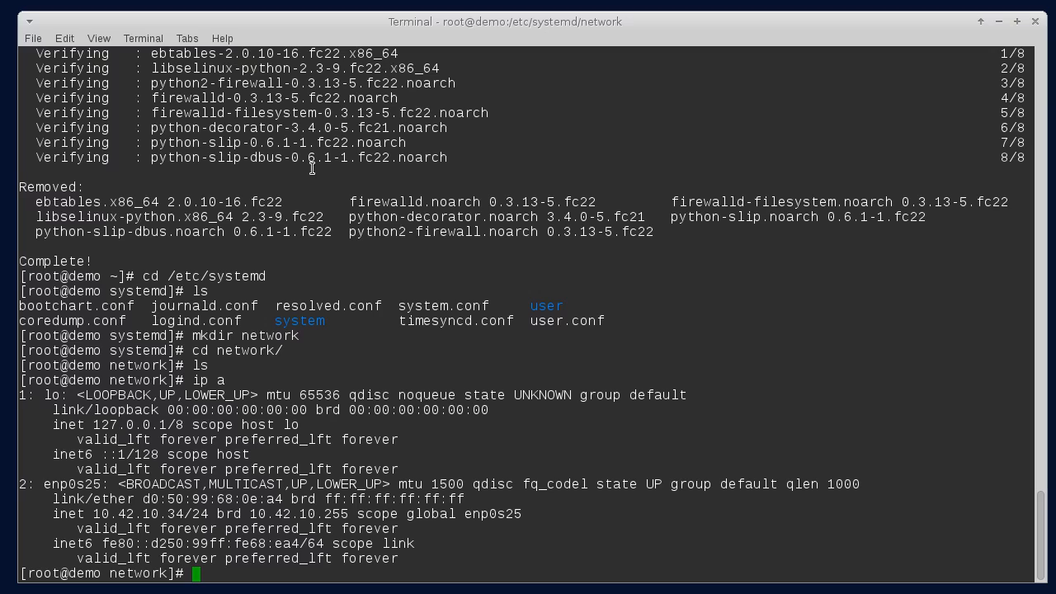
type("vi")
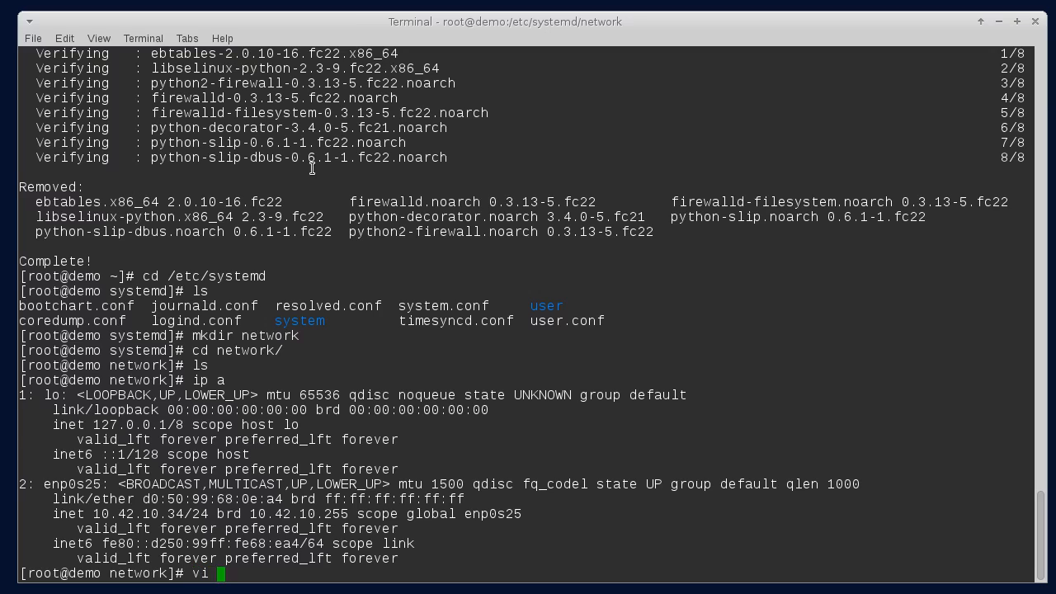
type("enp0")
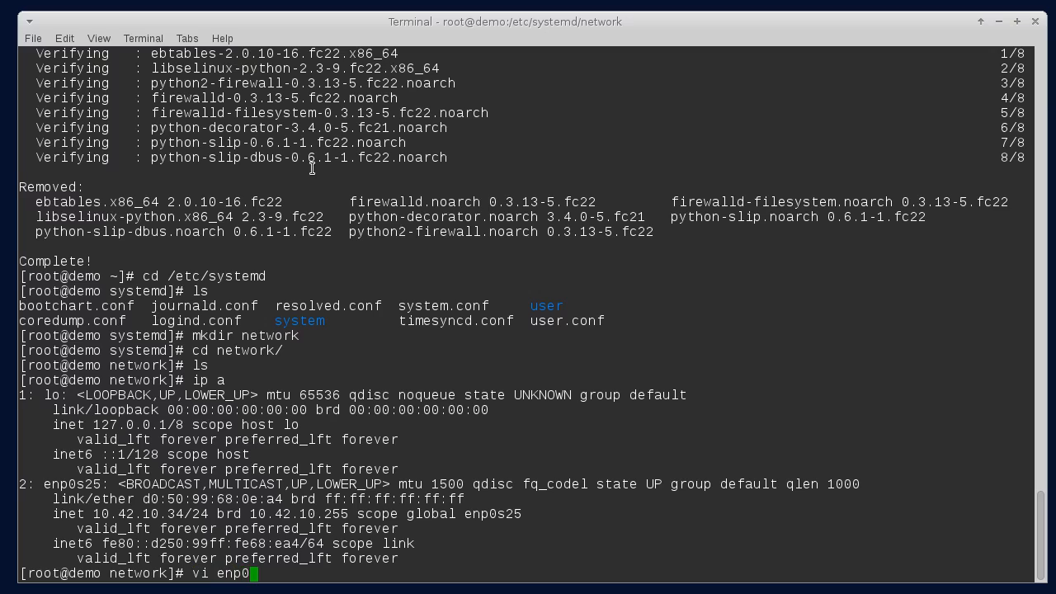
type("s25")
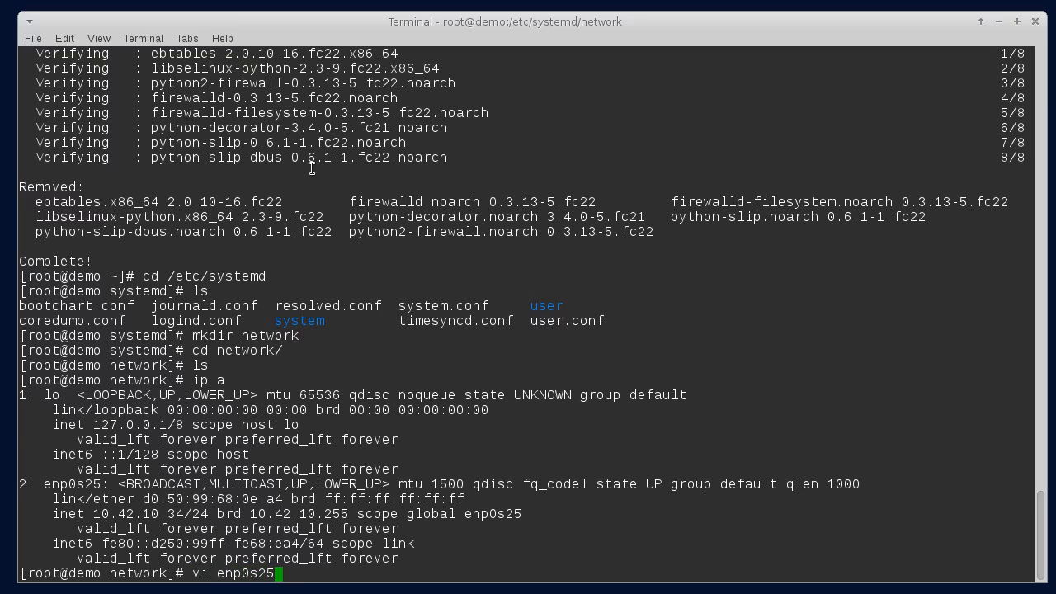
type(".netwo")
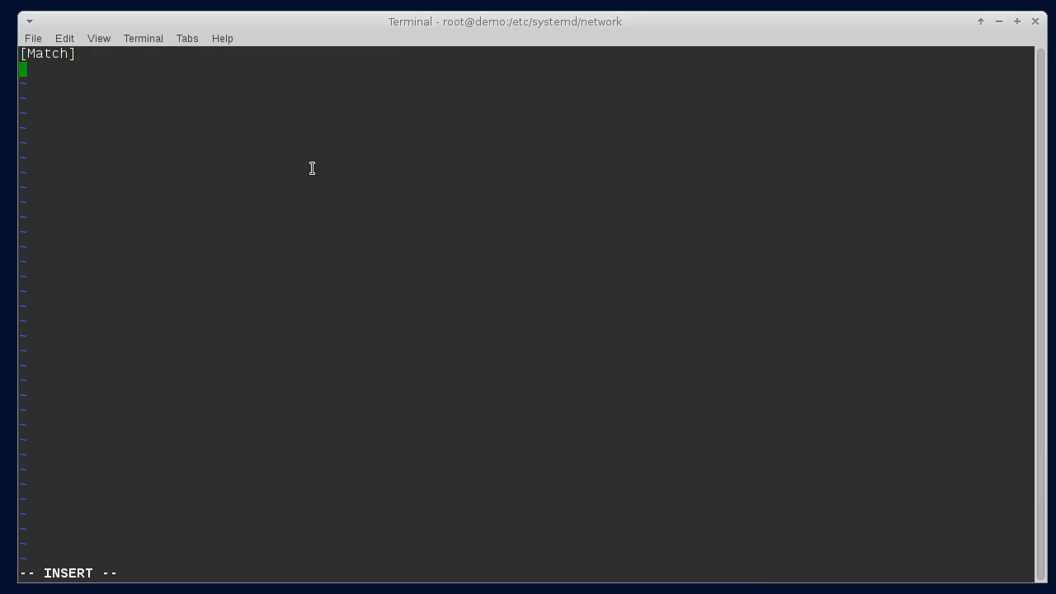
type("Name")
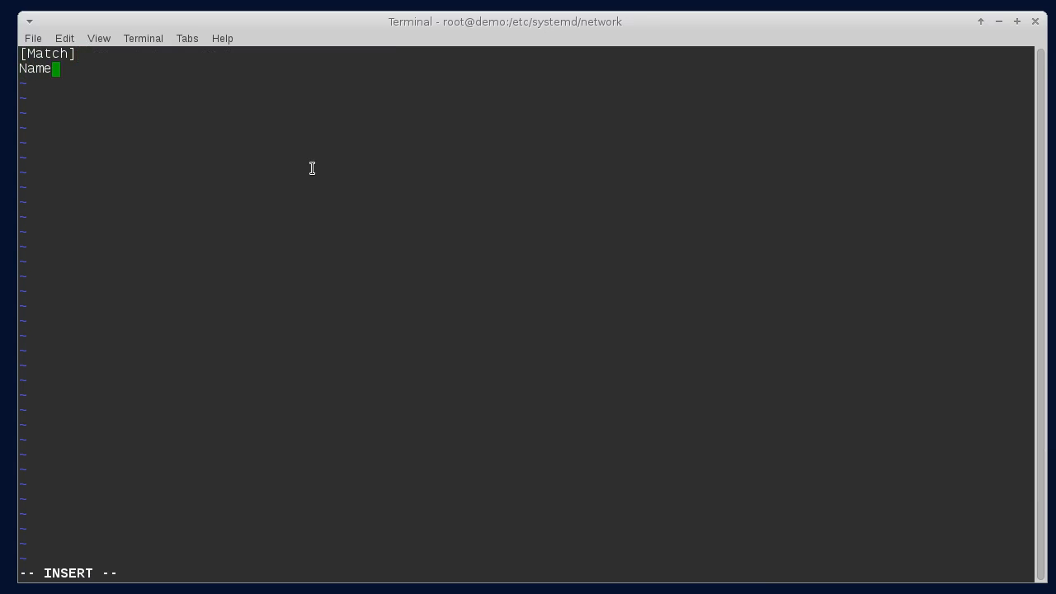
type("=")
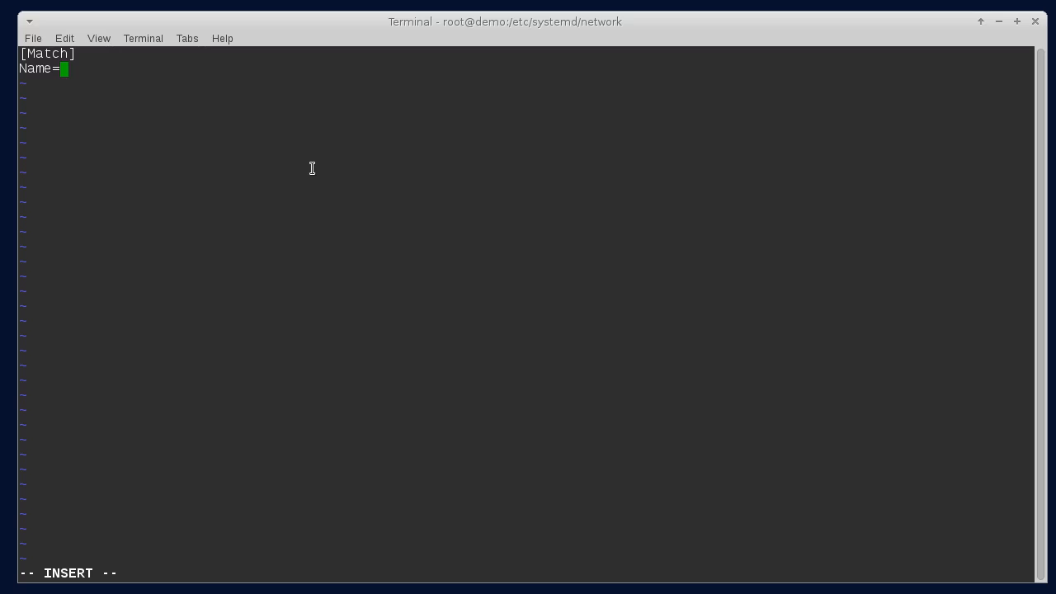
type("enp")
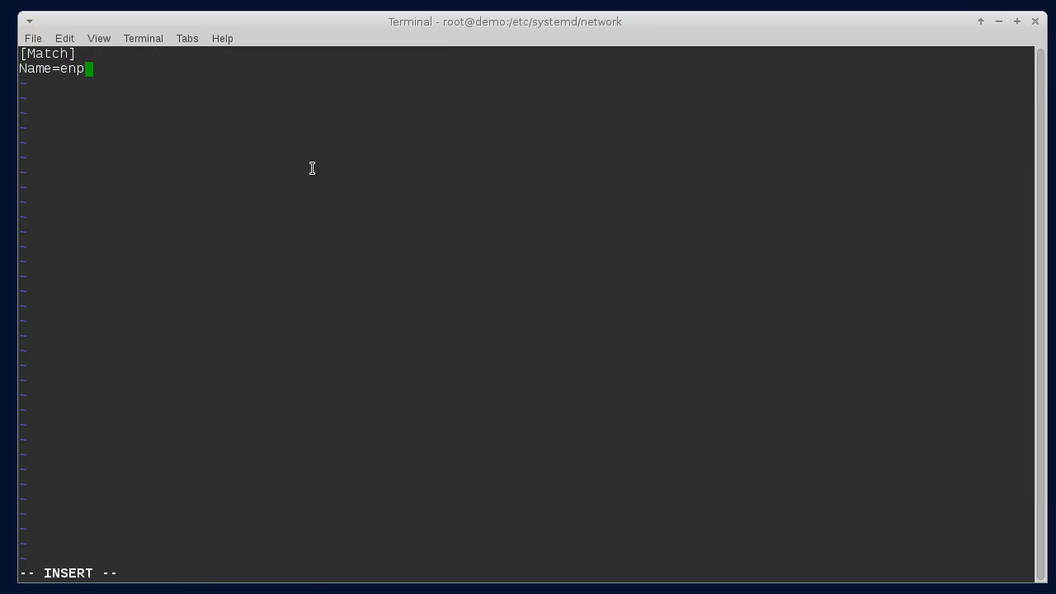
type("0s25")
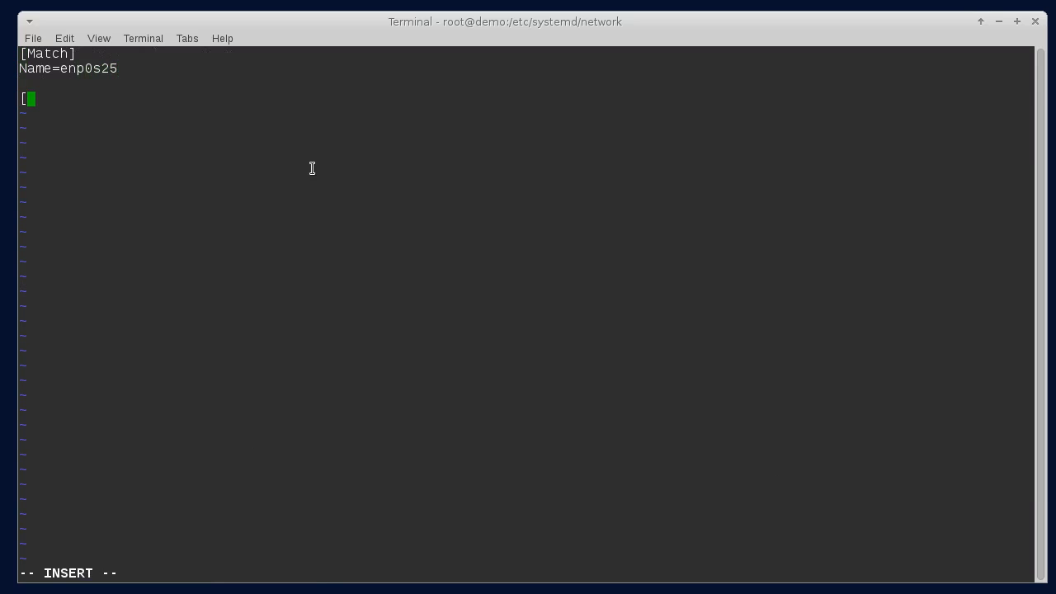
type("Net")
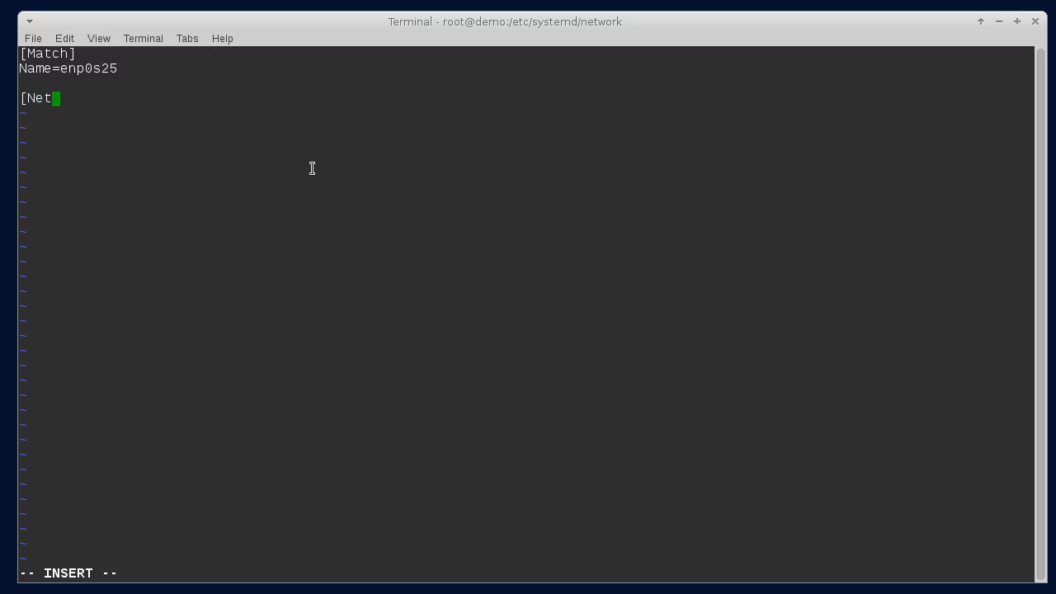
type("ow")
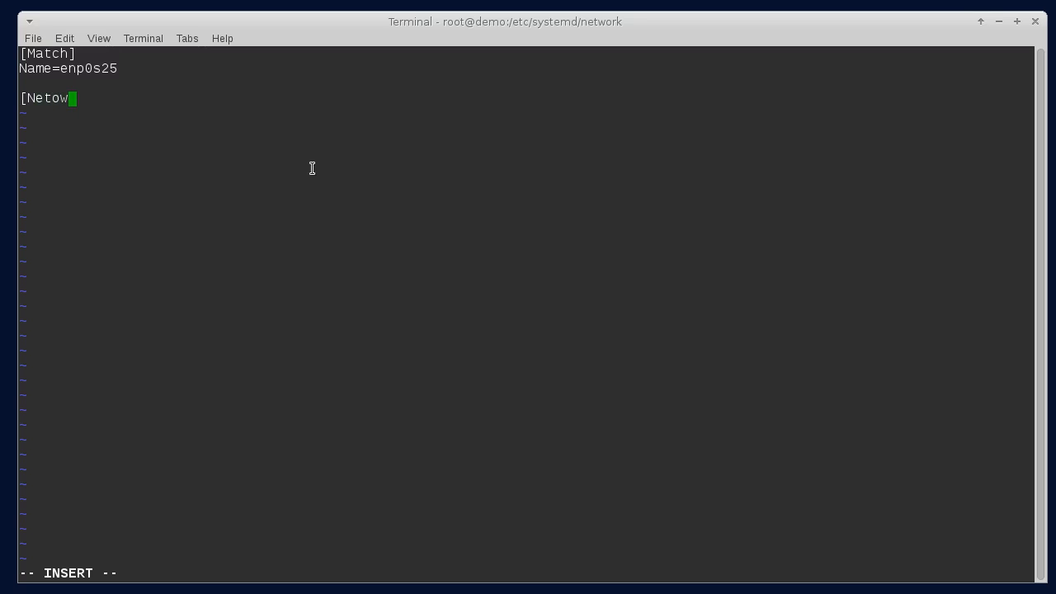
type("rk]")
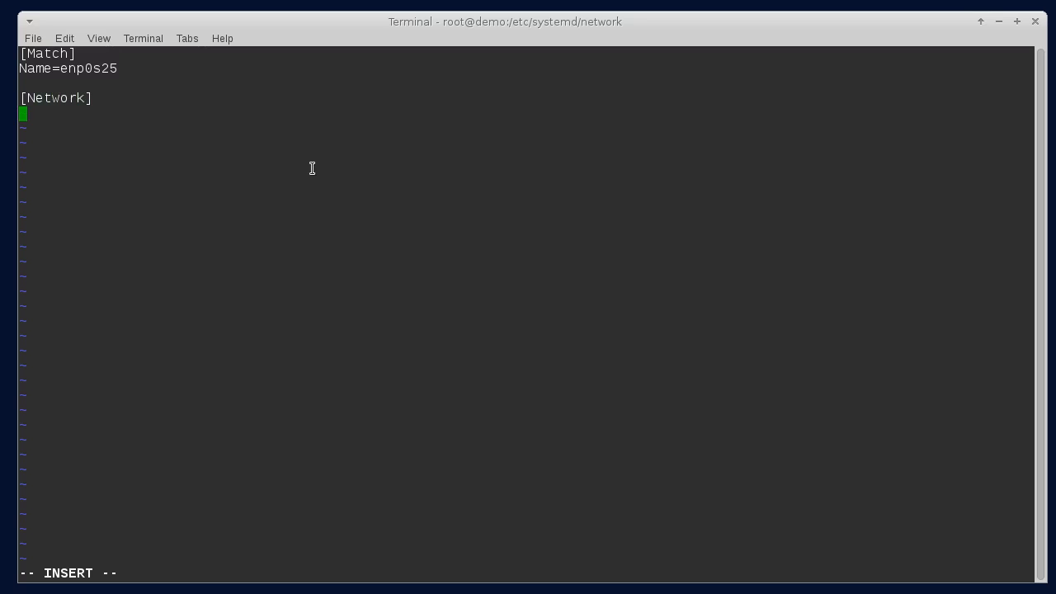
type("Address=")
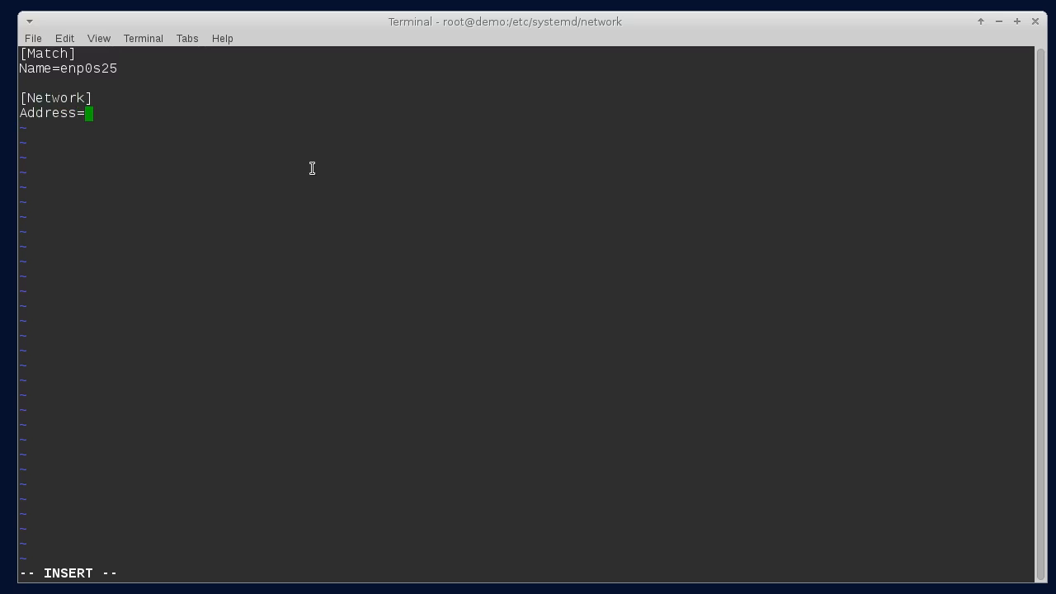
type("10.42.10.")
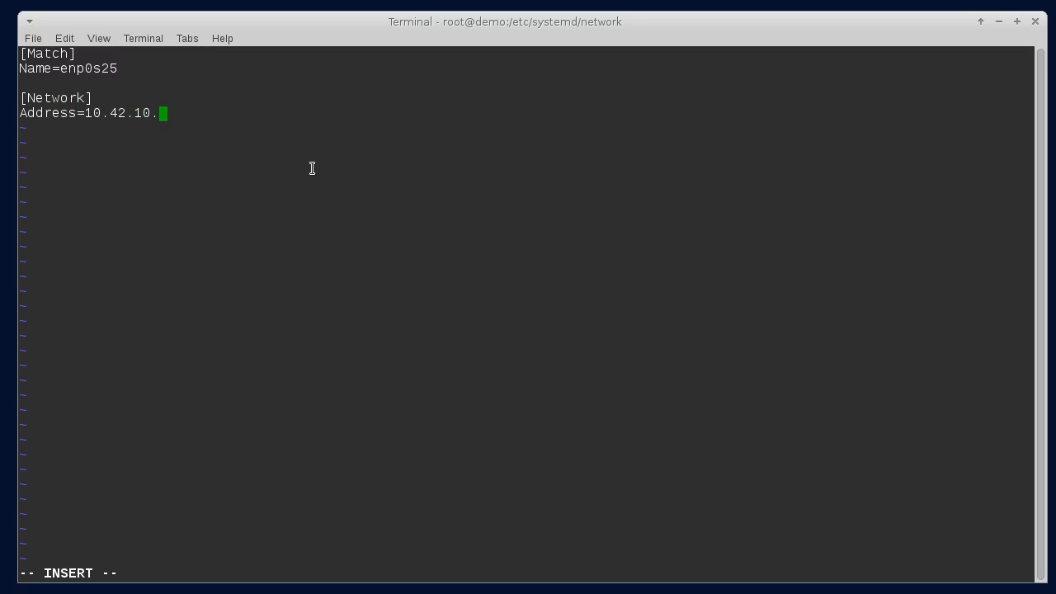
type("34/24")
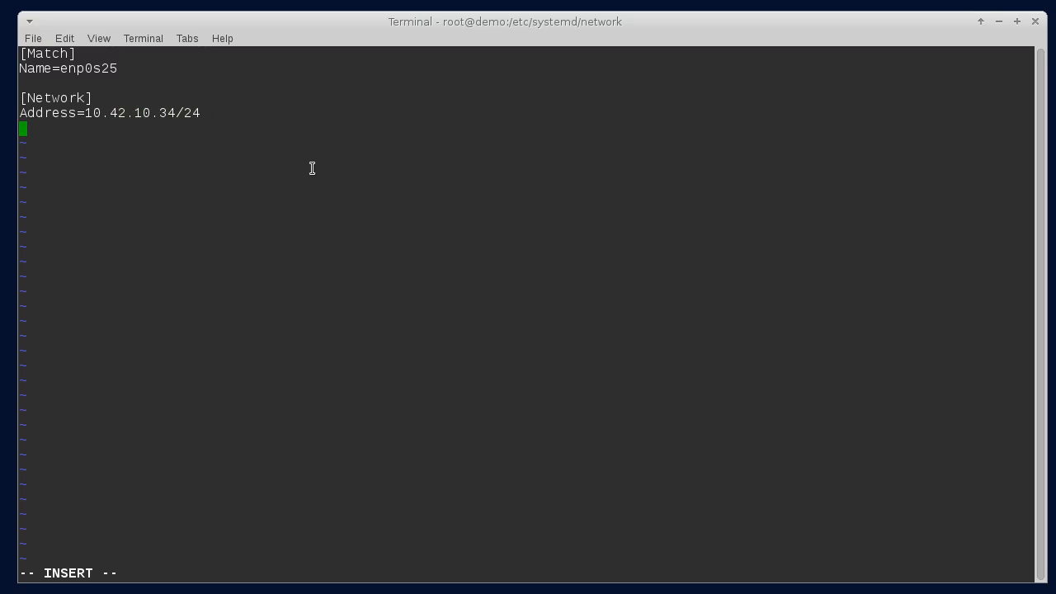
type("Gateway")
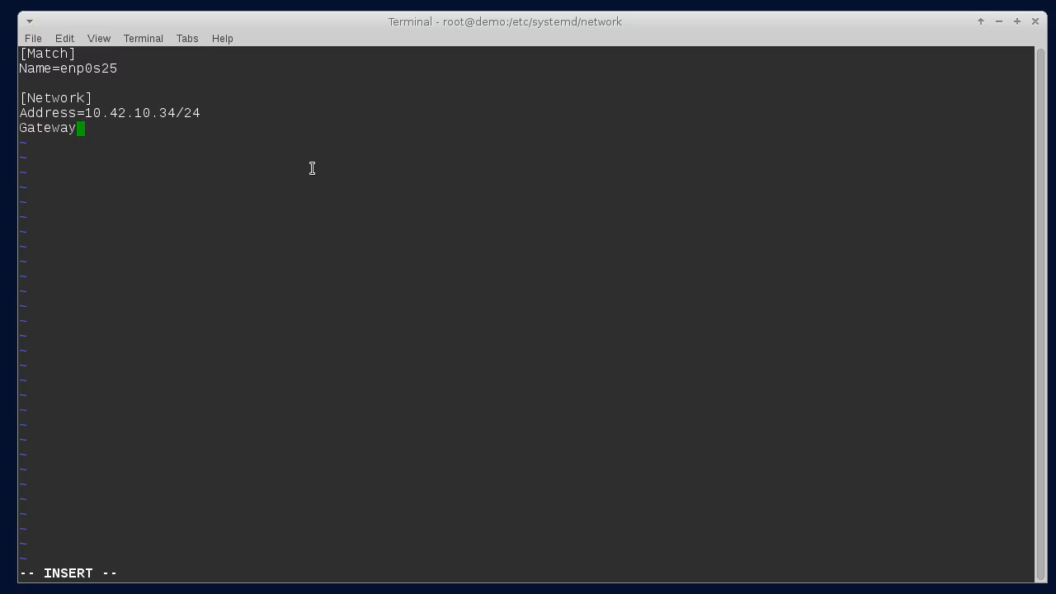
type("=10.42.10.1")
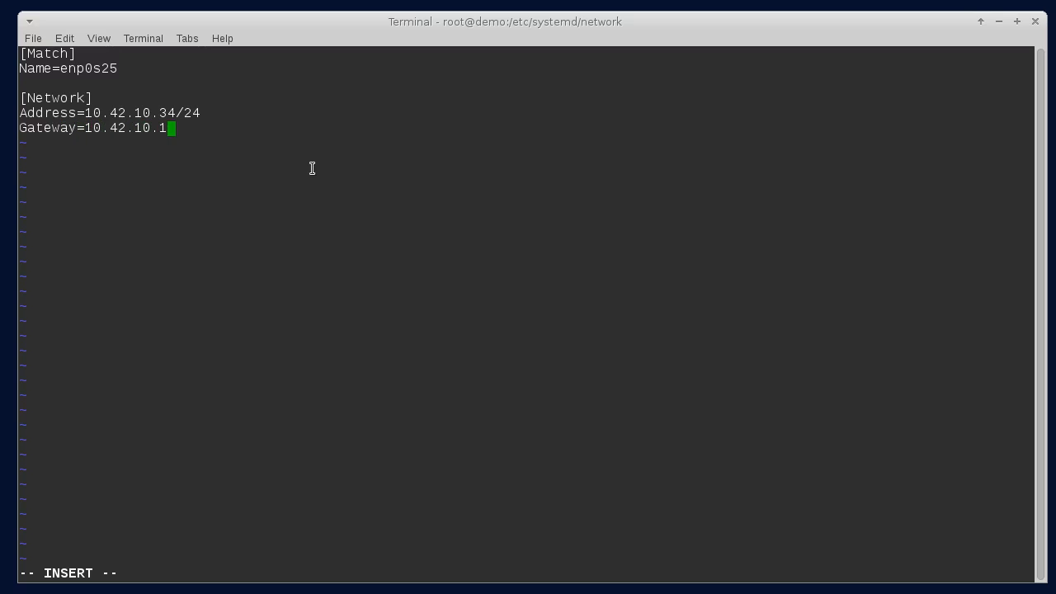
type("DNS")
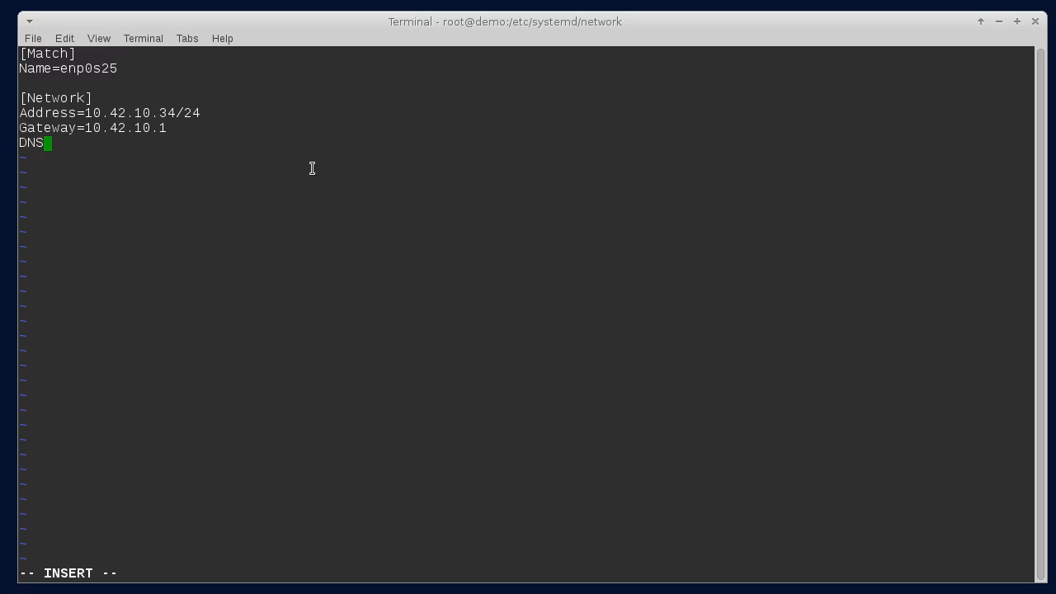
type("=10.42.")
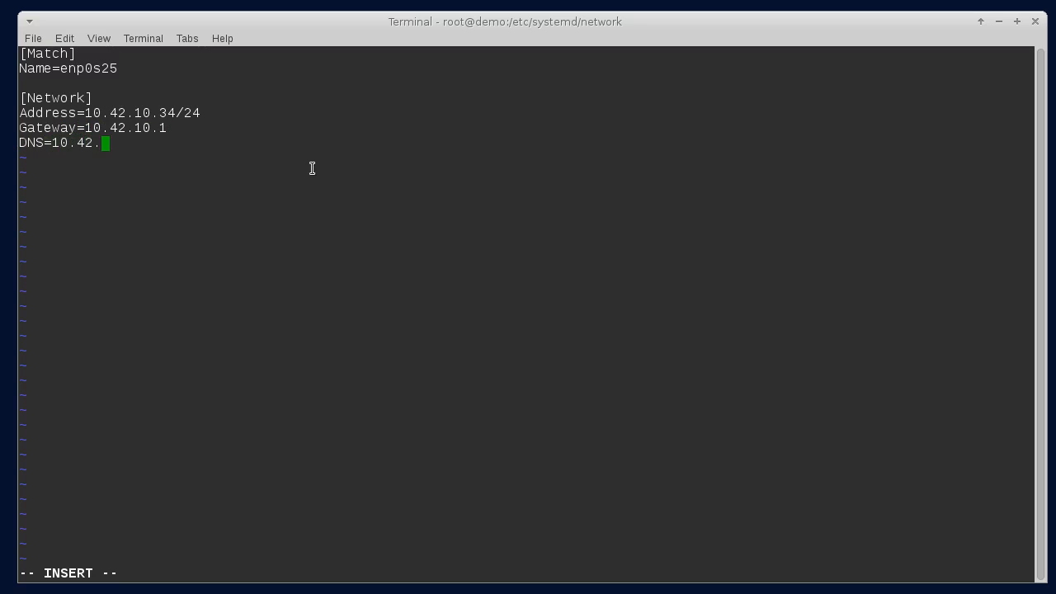
type("10.1")
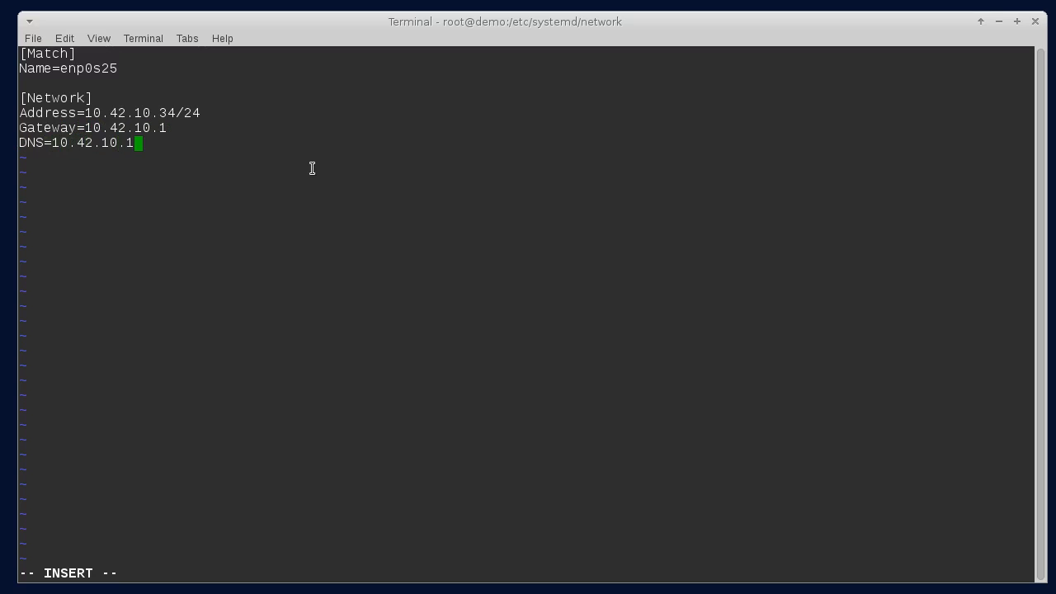
type("Doma")
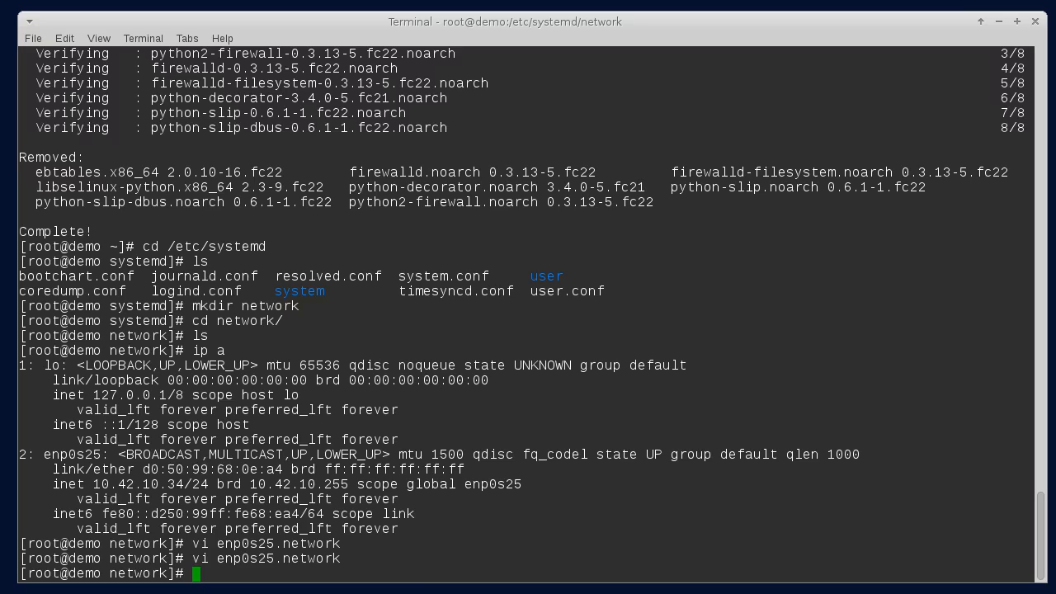
type("systemctl d")
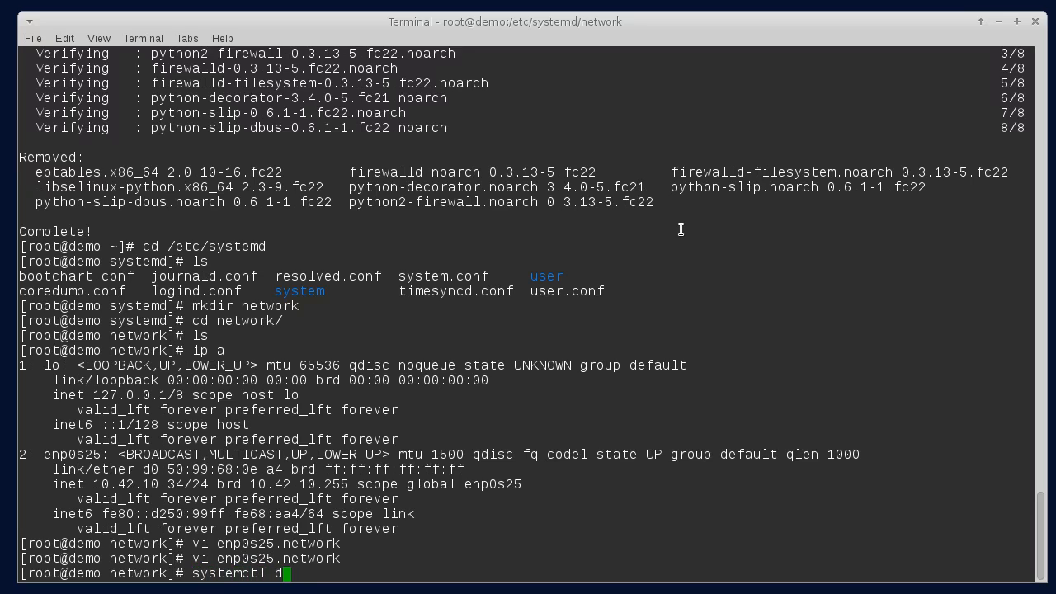
type("isable NetworkManager")
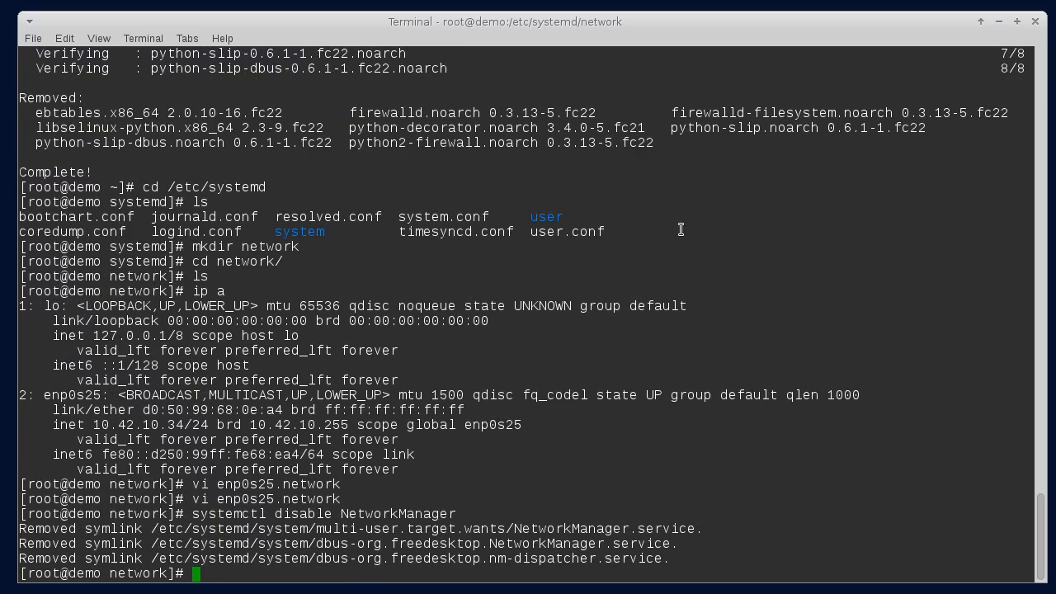
type("systemctl disable NetworkManager")
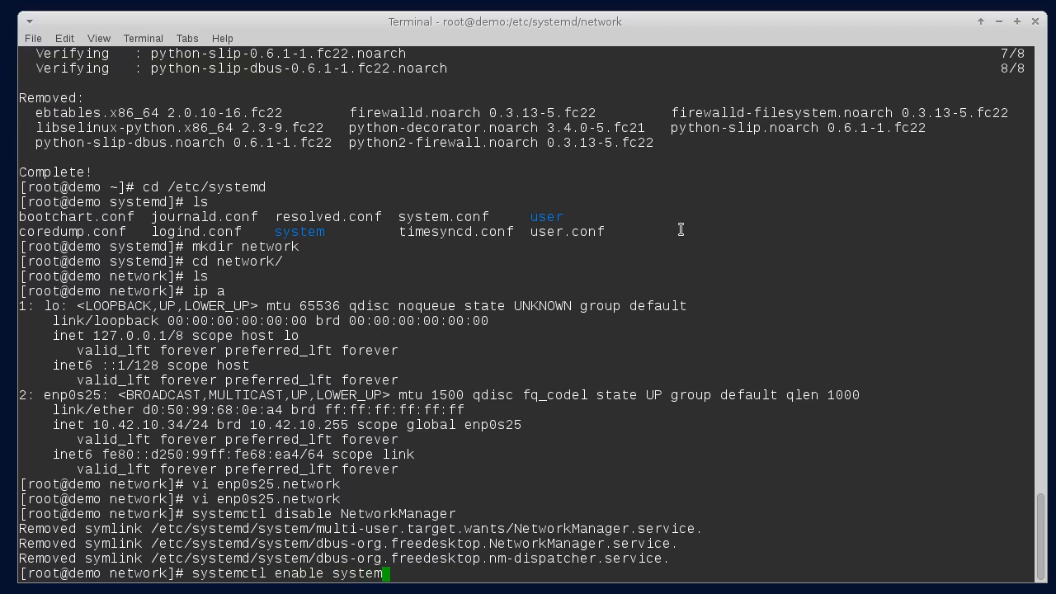
type("-networkd")
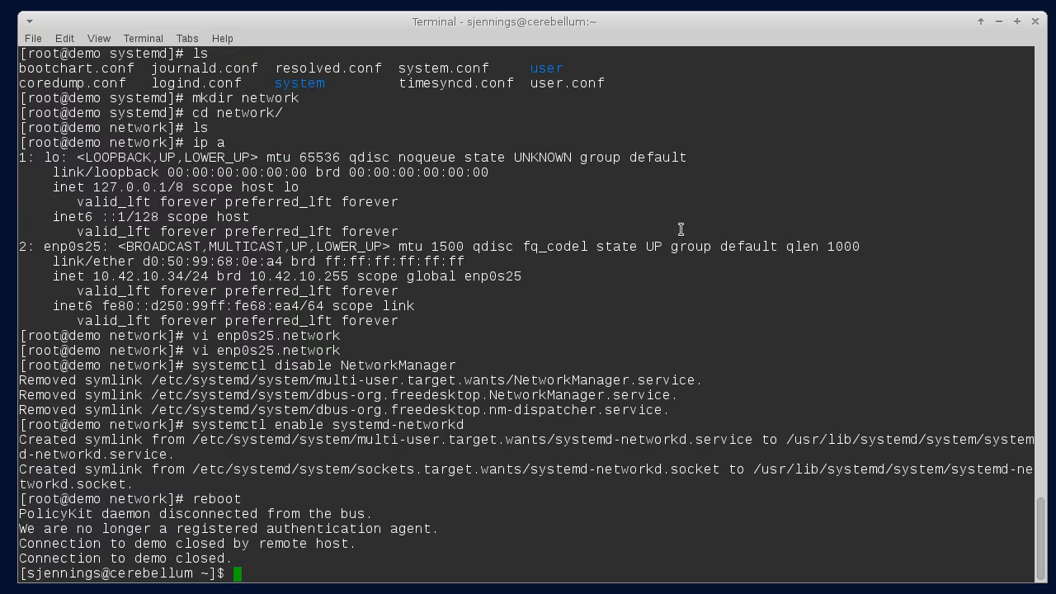
type("clea")
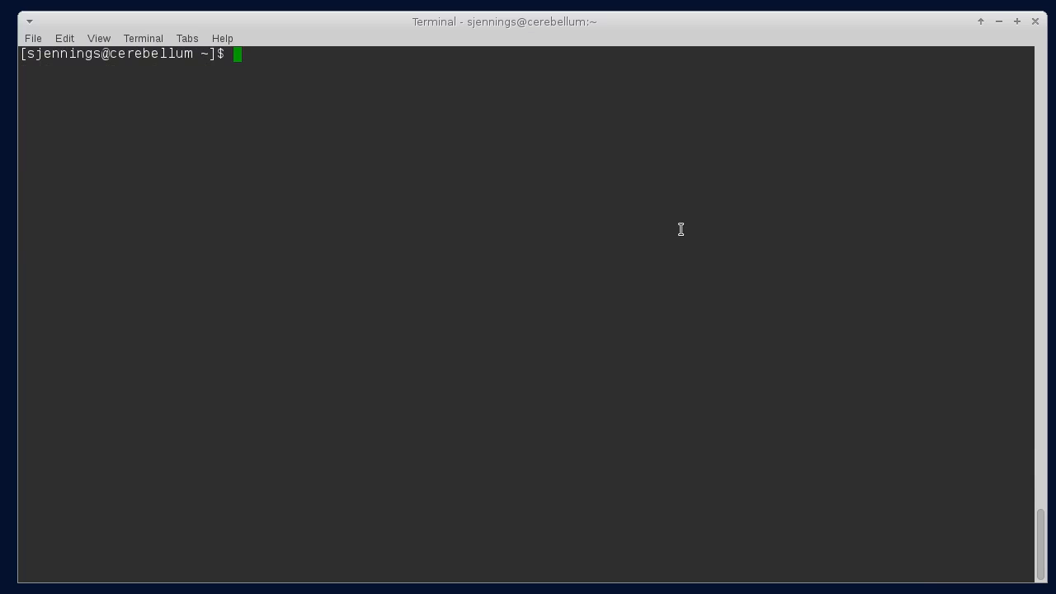
type("ssh root@demo")
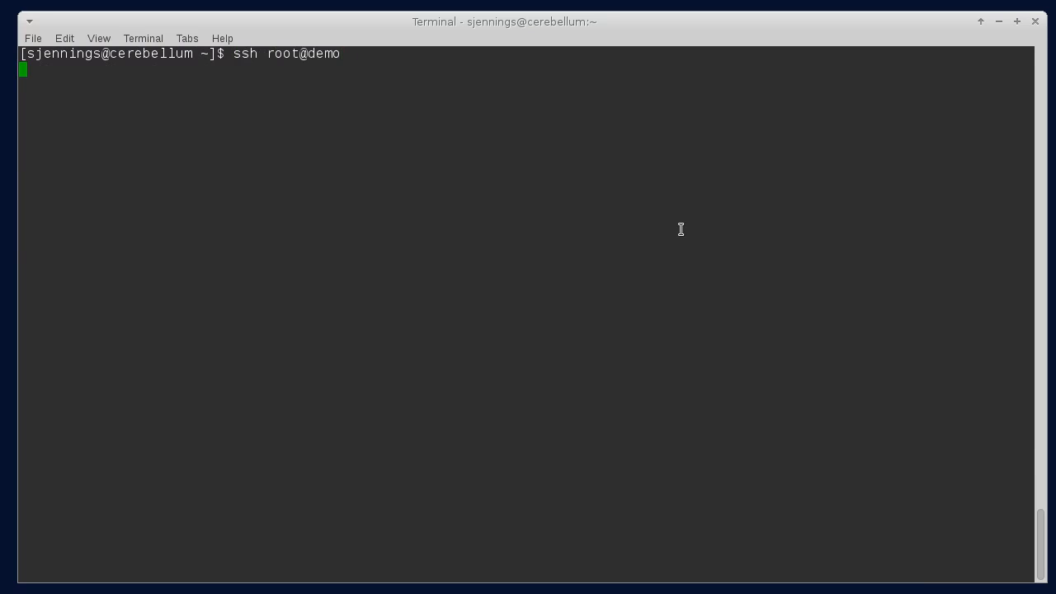
type("clear")
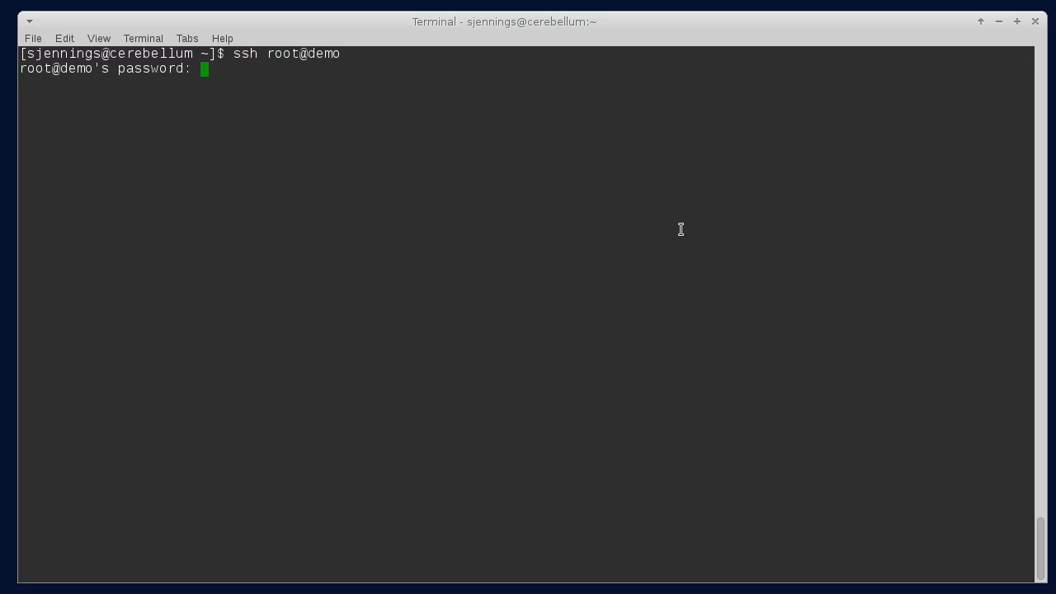
type("ls")
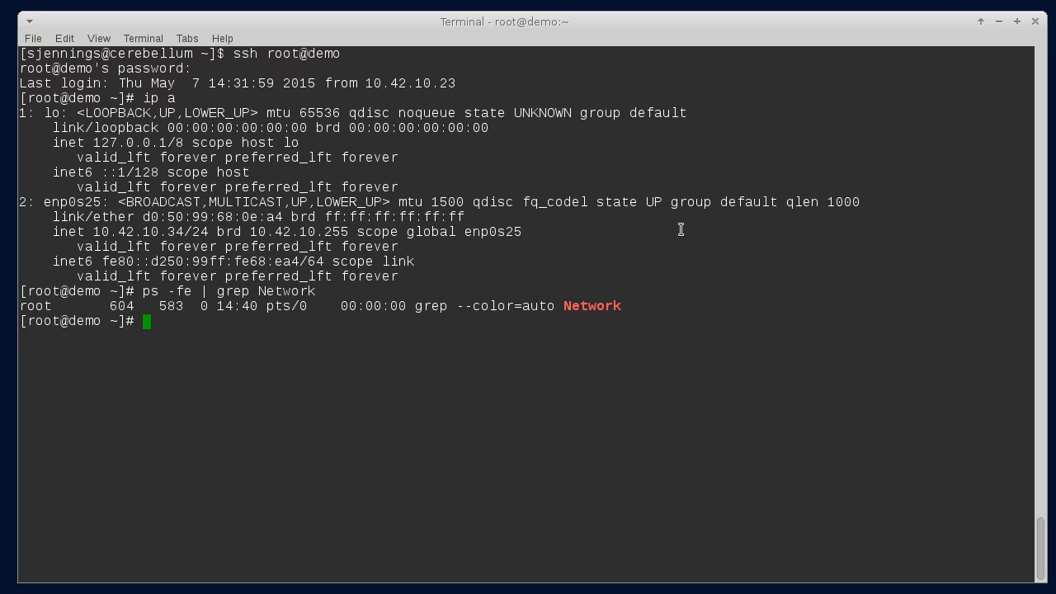
type("ps -fe | grep Networkd")
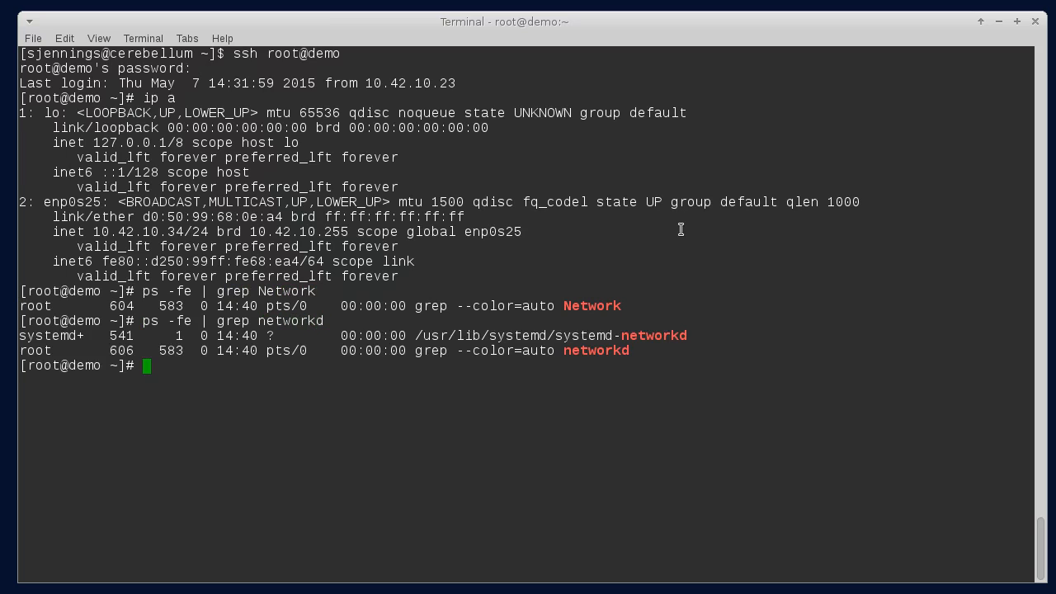
type("n")
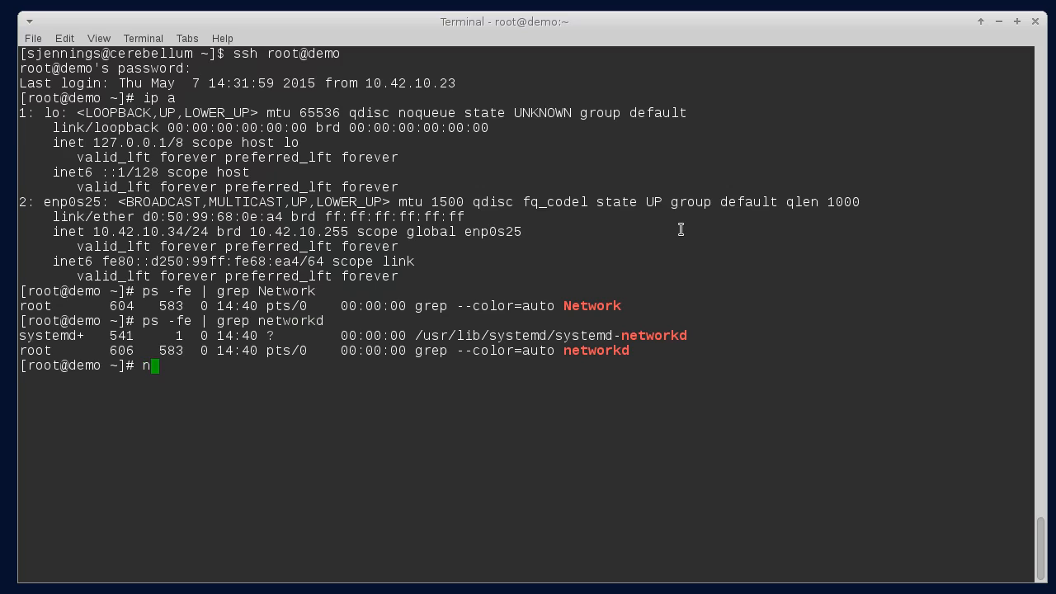
type("etworkctl")
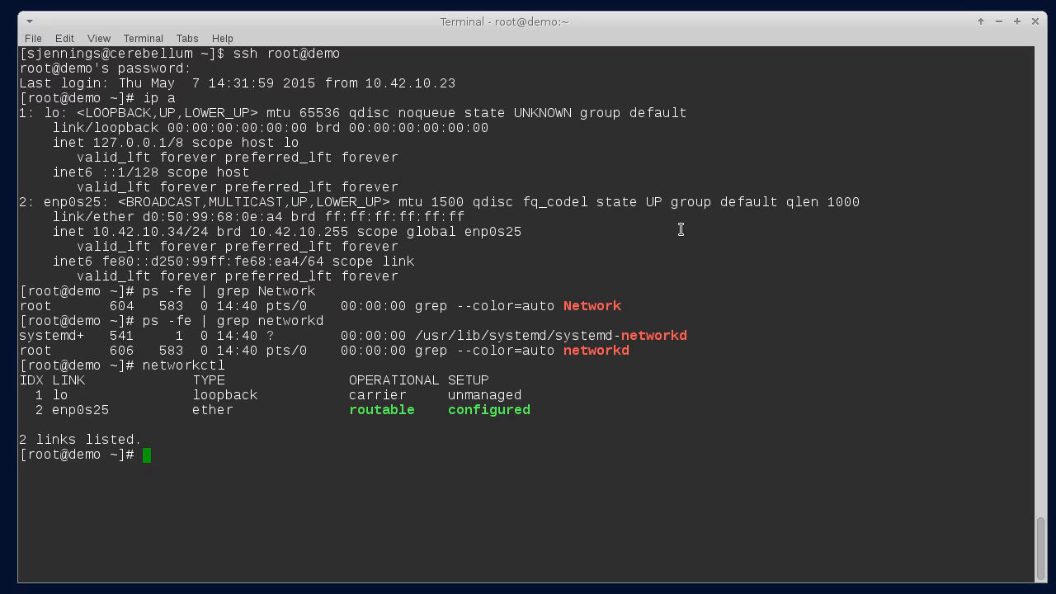
type("pign go")
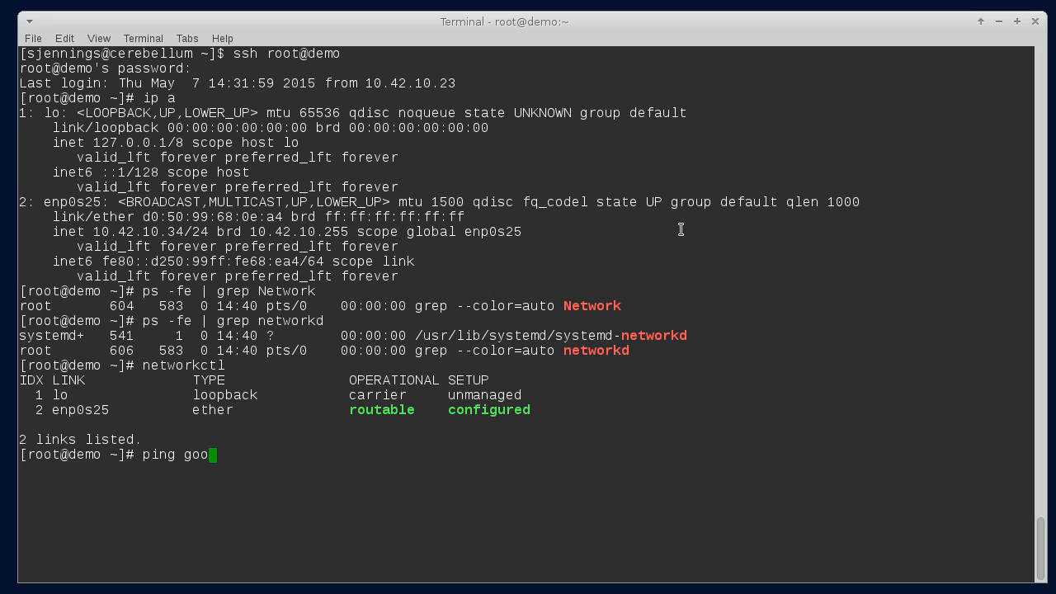
type("gle.com")
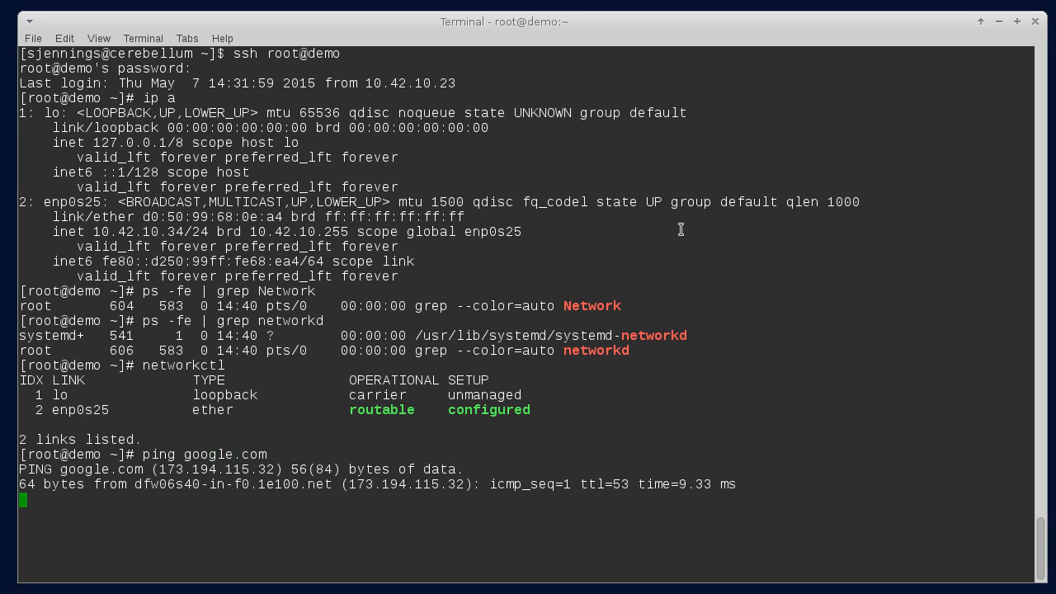